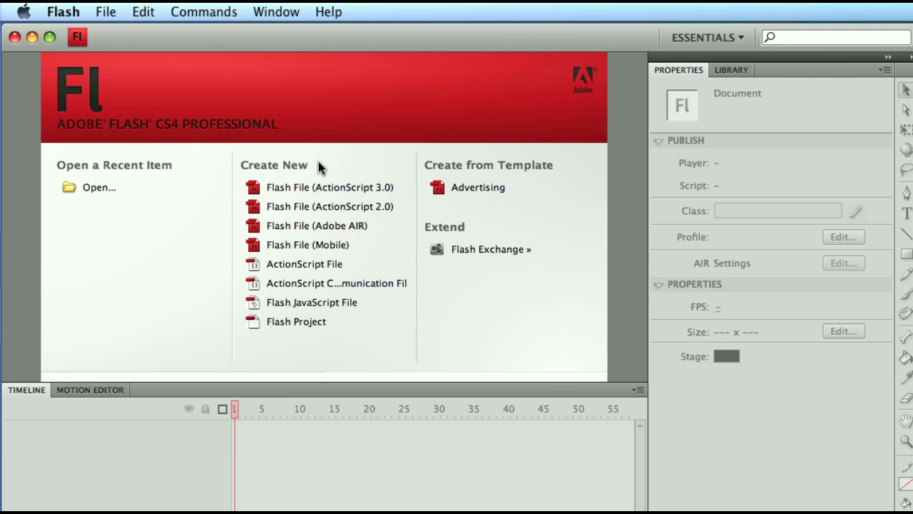
pyautogui.moveTo(566, 104)
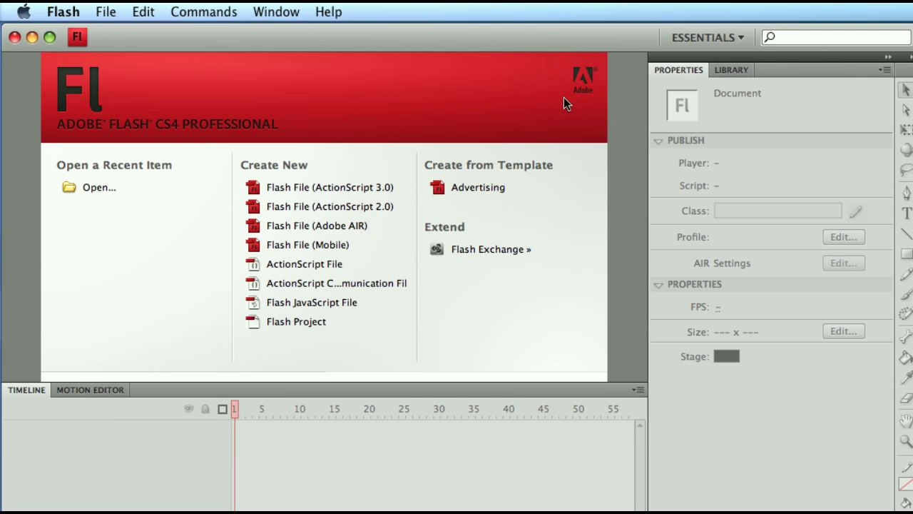
pyautogui.moveTo(707, 37)
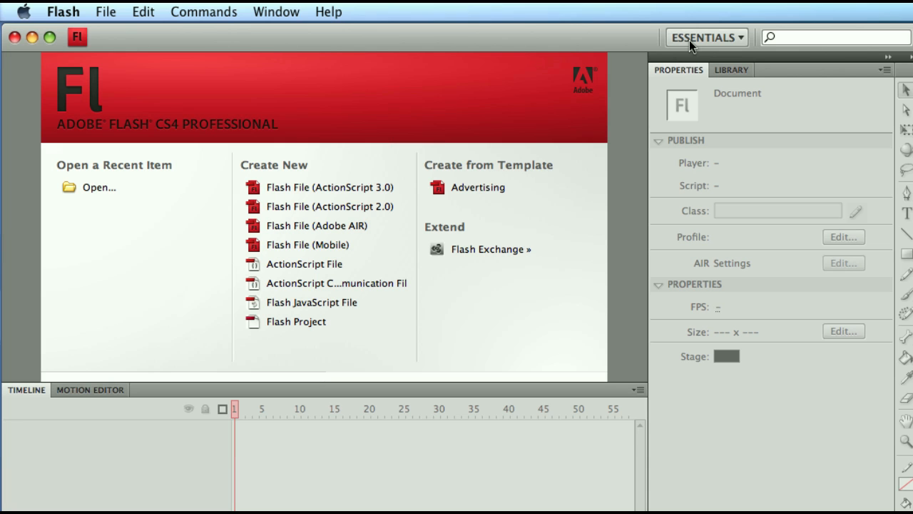
# Step: Browse the workspace, Window and Help menus, then create a new ActionScript 3.0 Flash file
pyautogui.click(706, 37)
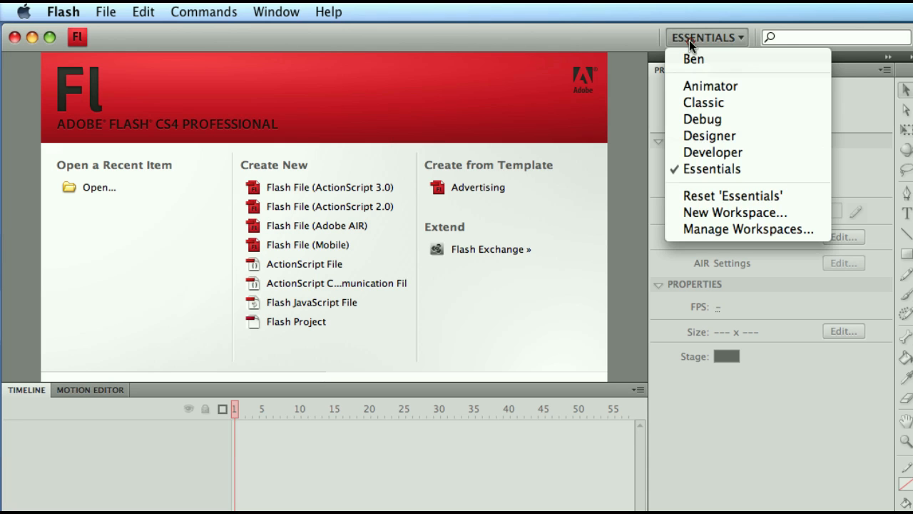
pyautogui.moveTo(704, 102)
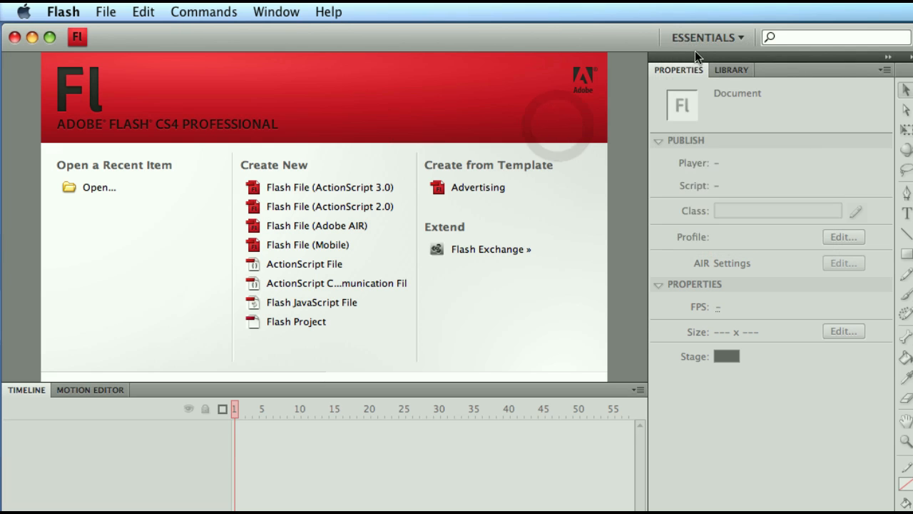
pyautogui.moveTo(233, 21)
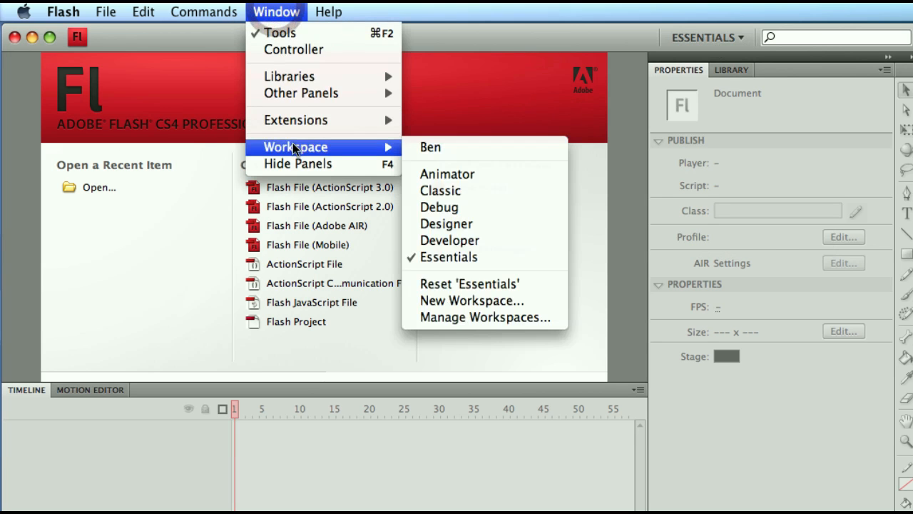
pyautogui.moveTo(300, 154)
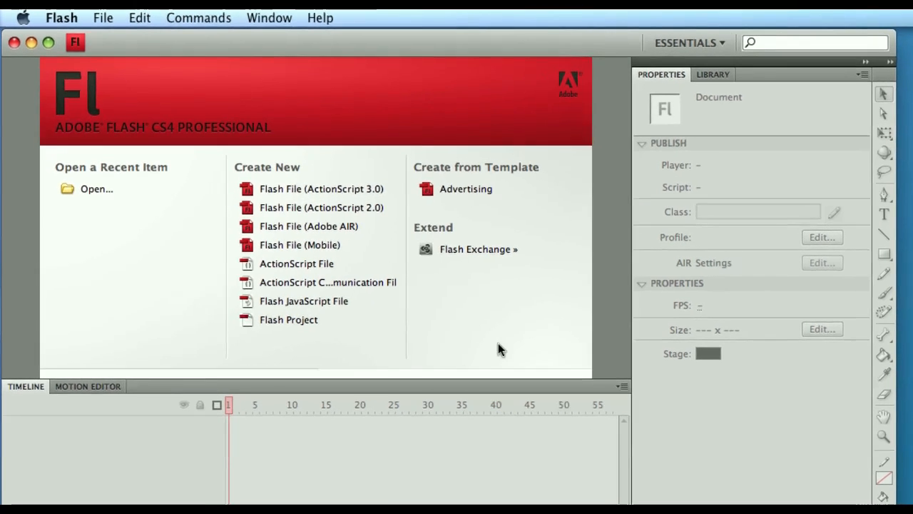
pyautogui.click(269, 17)
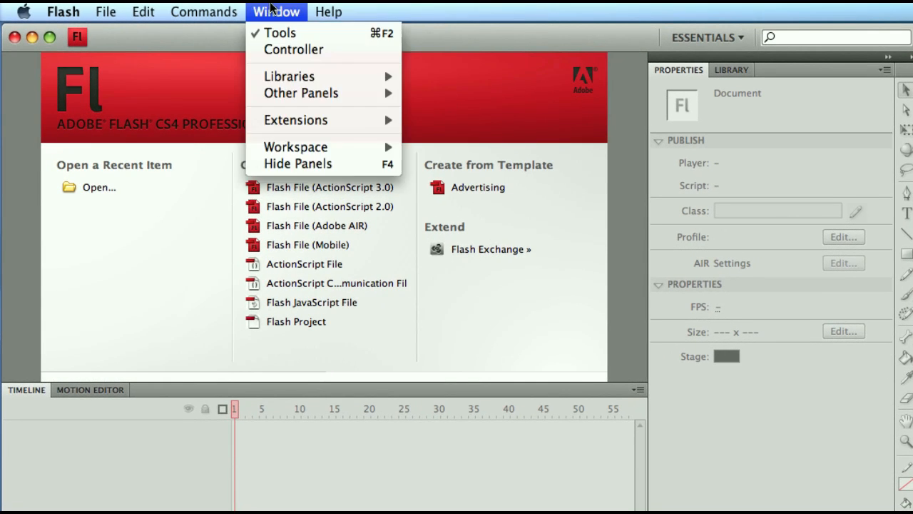
pyautogui.click(329, 12)
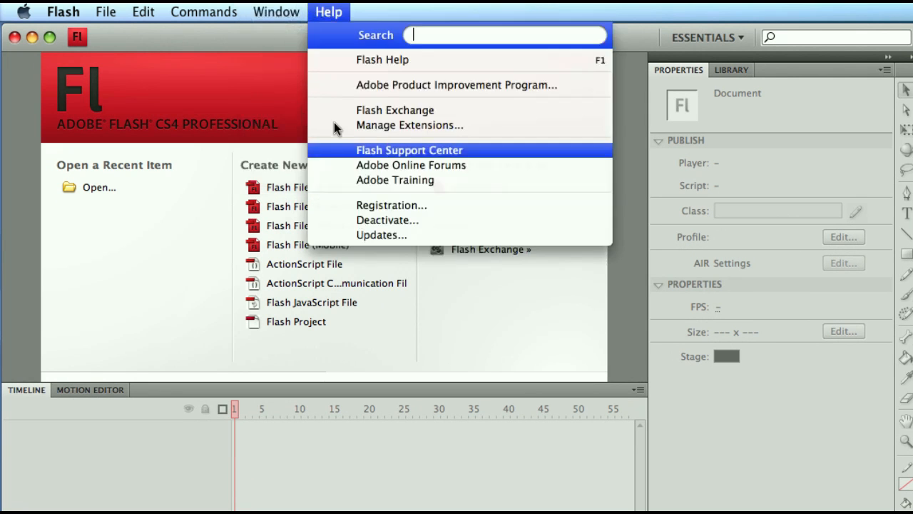
pyautogui.click(276, 11)
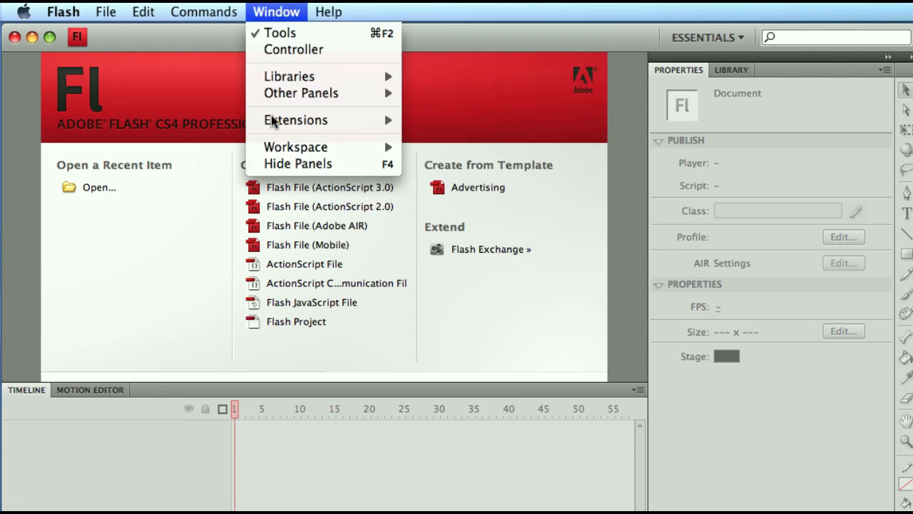
pyautogui.click(197, 265)
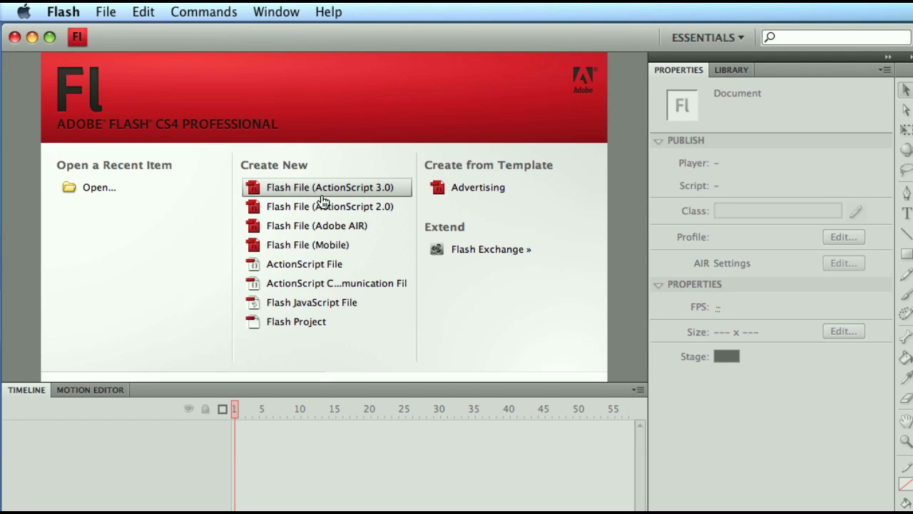
pyautogui.moveTo(316, 194)
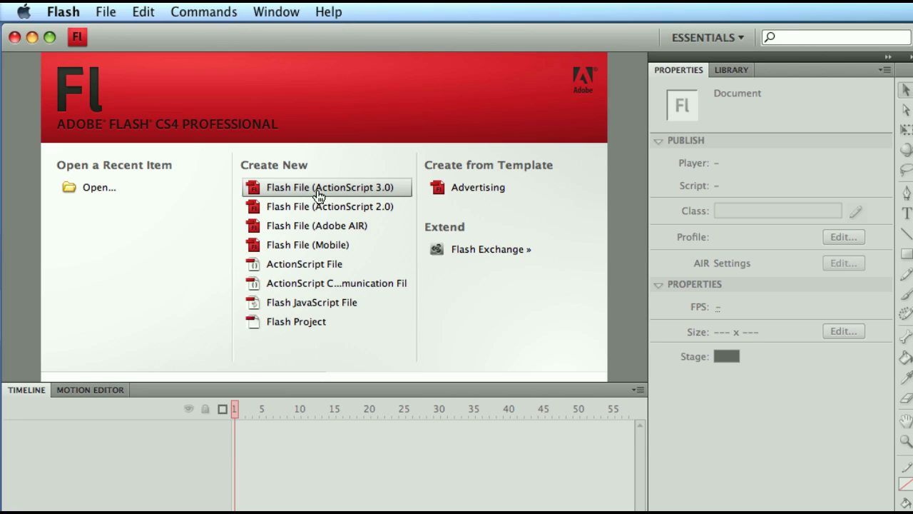
pyautogui.click(327, 187)
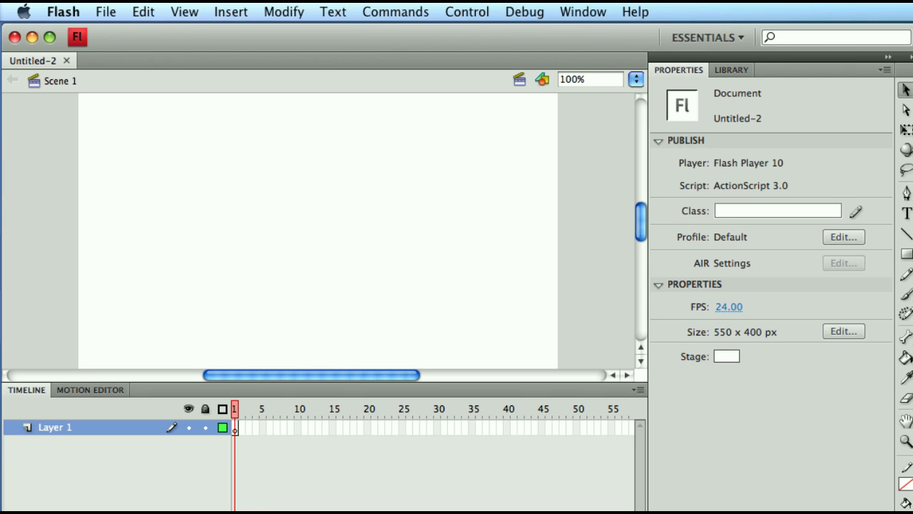
pyautogui.moveTo(543, 142)
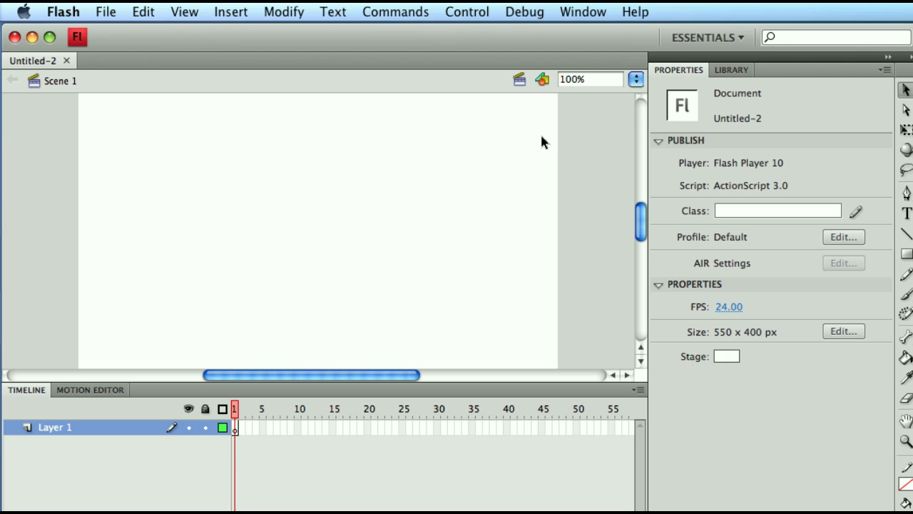
pyautogui.moveTo(568, 9)
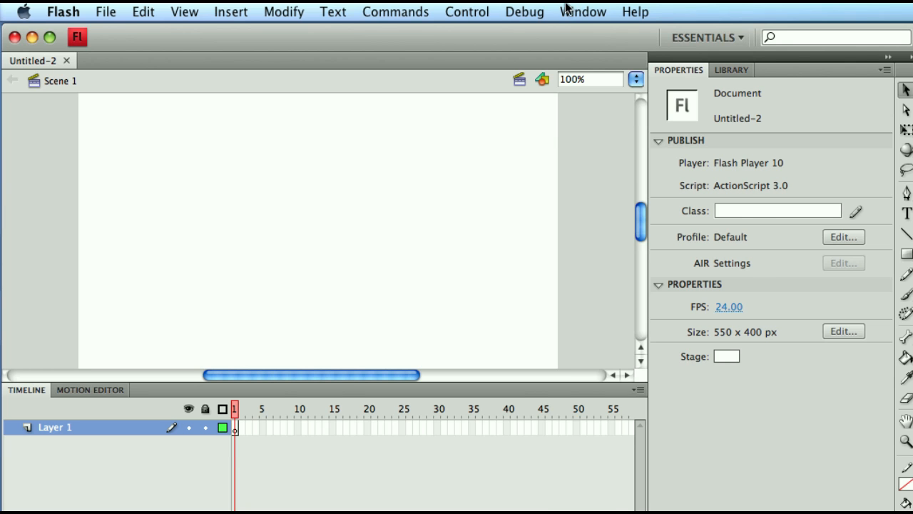
# Step: Open the Window menu to reach the workspace options
pyautogui.click(583, 11)
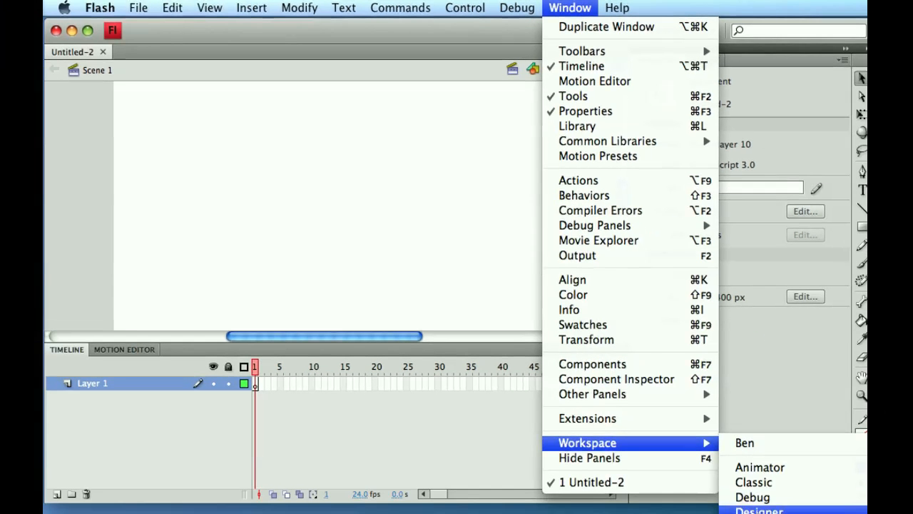
pyautogui.moveTo(754, 482)
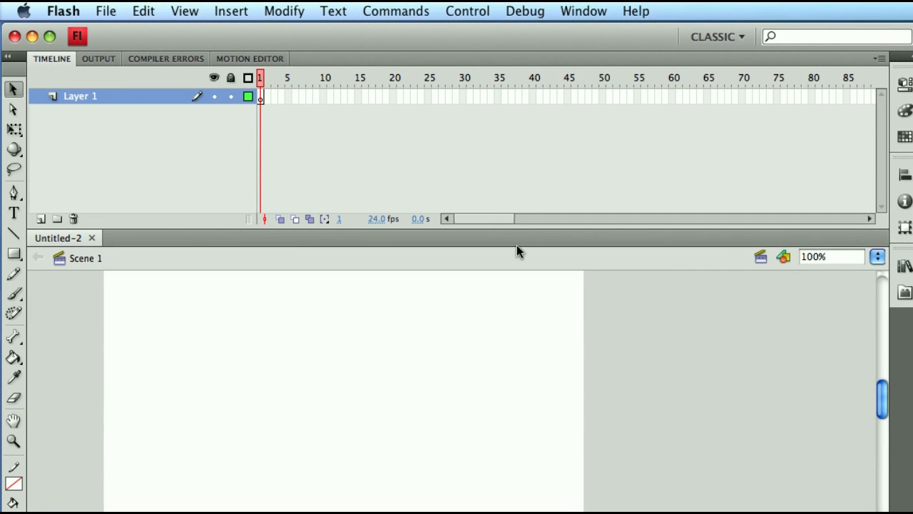
pyautogui.moveTo(517, 135)
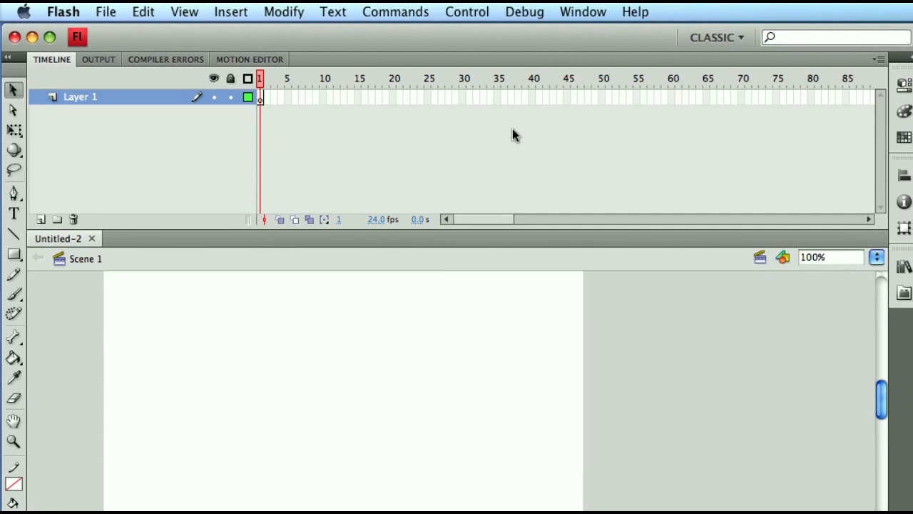
pyautogui.moveTo(217, 452)
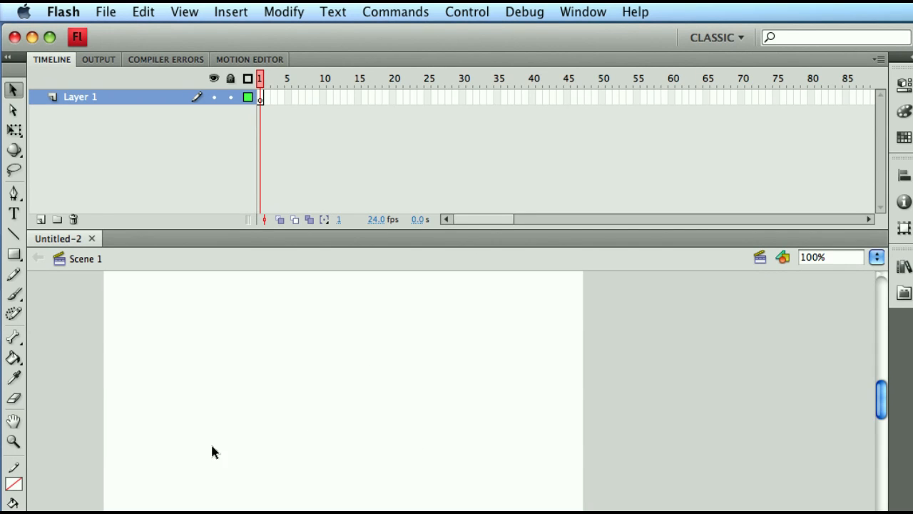
pyautogui.moveTo(40, 247)
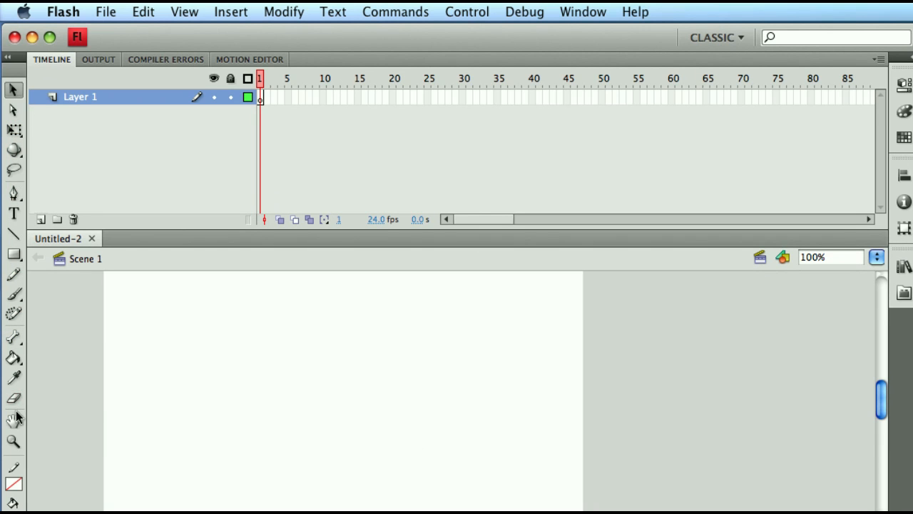
pyautogui.moveTo(616, 165)
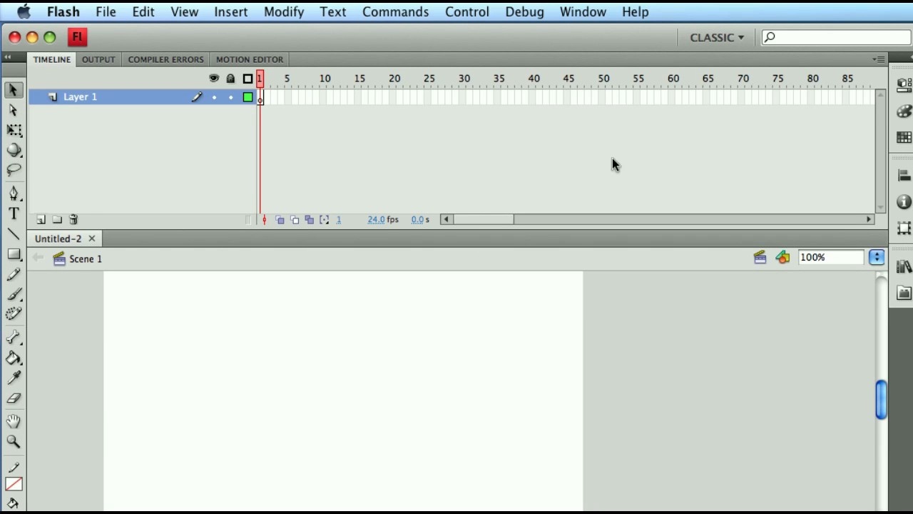
pyautogui.moveTo(904, 273)
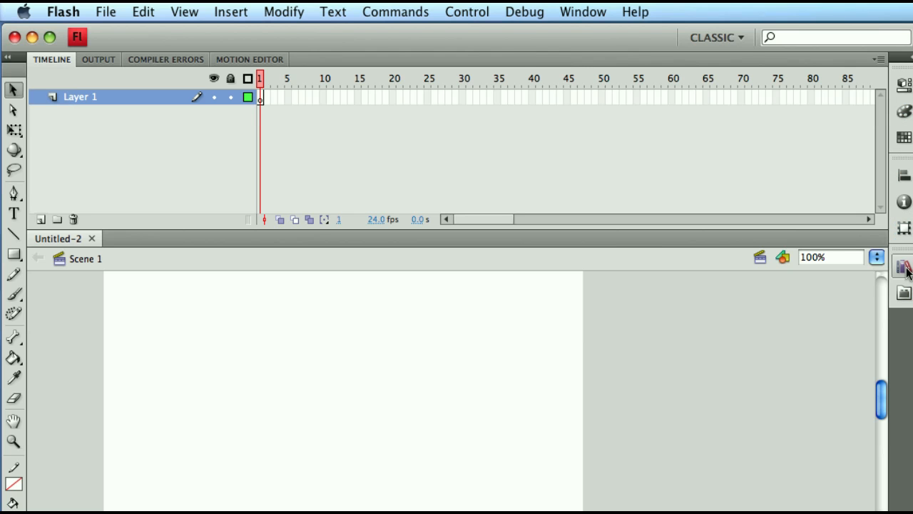
pyautogui.moveTo(613, 362)
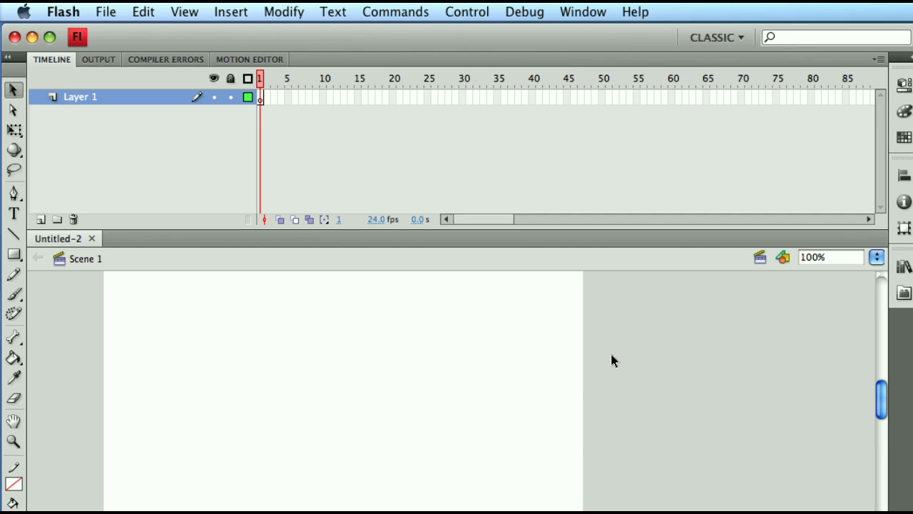
pyautogui.click(714, 37)
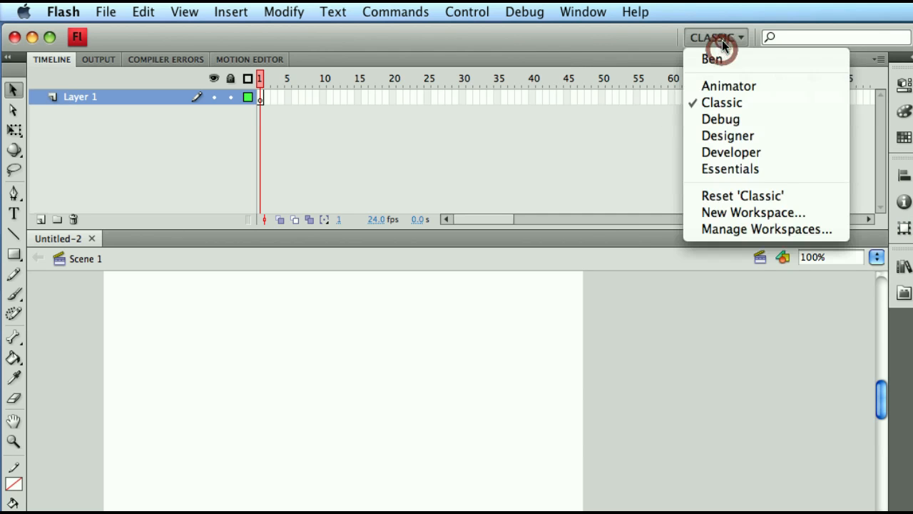
pyautogui.click(730, 168)
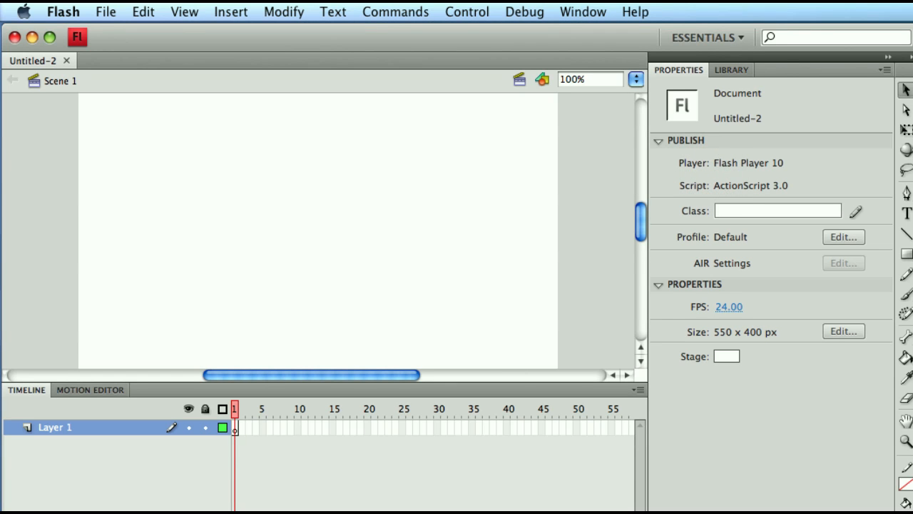
pyautogui.click(706, 37)
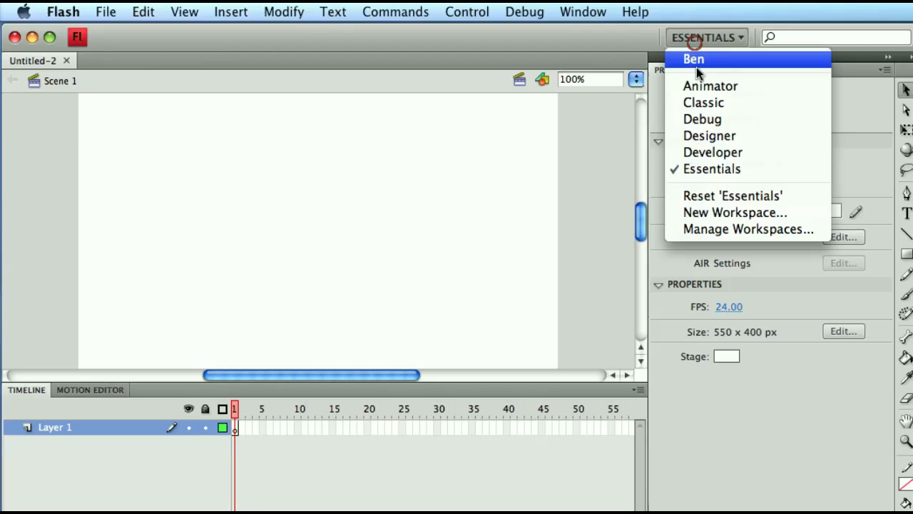
pyautogui.moveTo(703, 120)
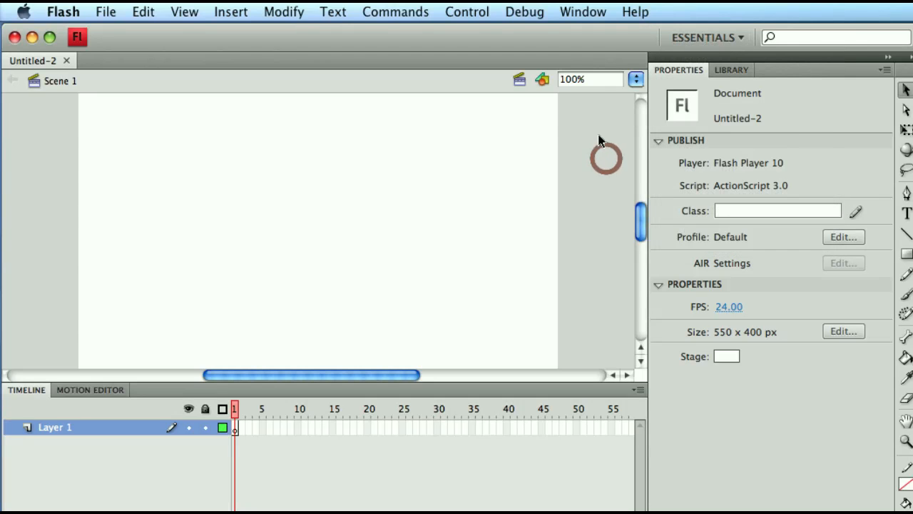
pyautogui.moveTo(399, 319)
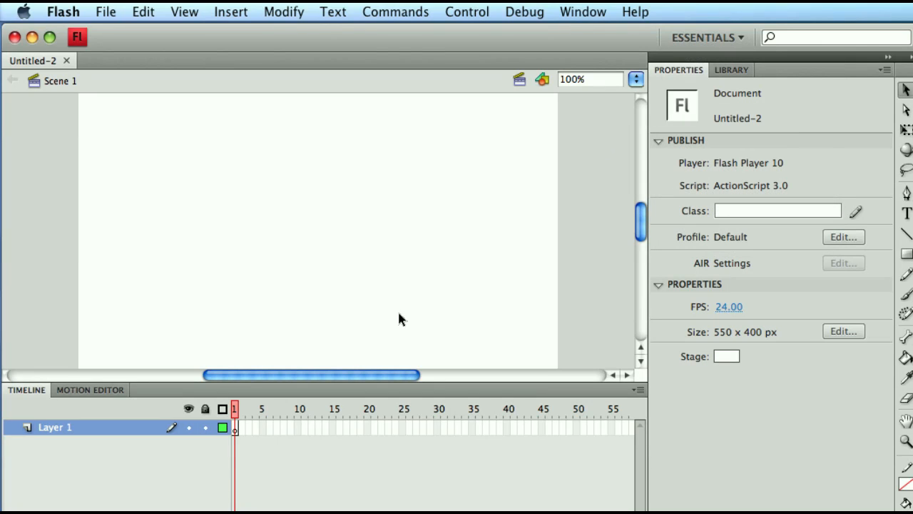
# Step: Detach the Motion Editor tab into a floating panel
pyautogui.click(90, 390)
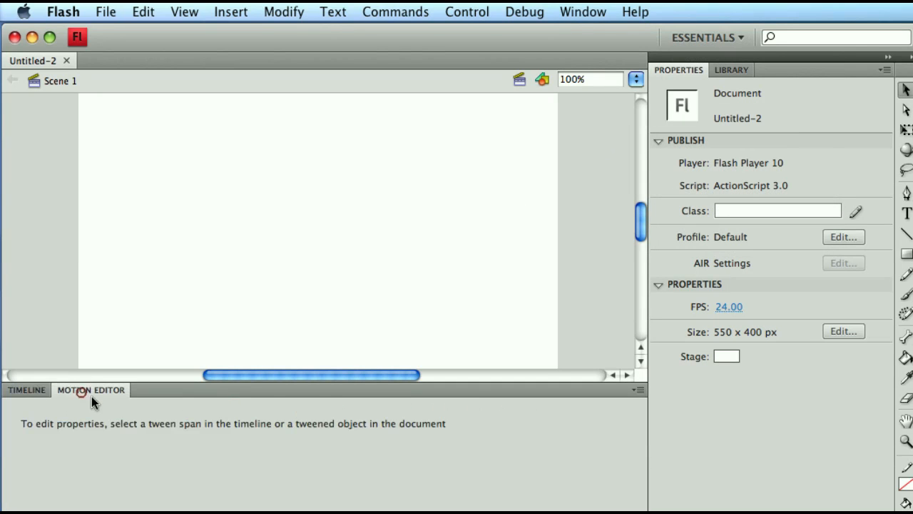
pyautogui.click(90, 390)
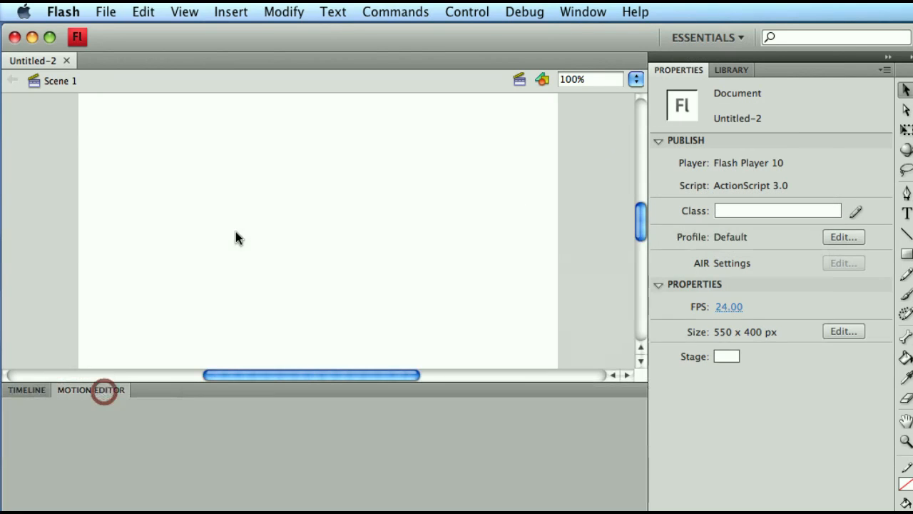
pyautogui.click(91, 389)
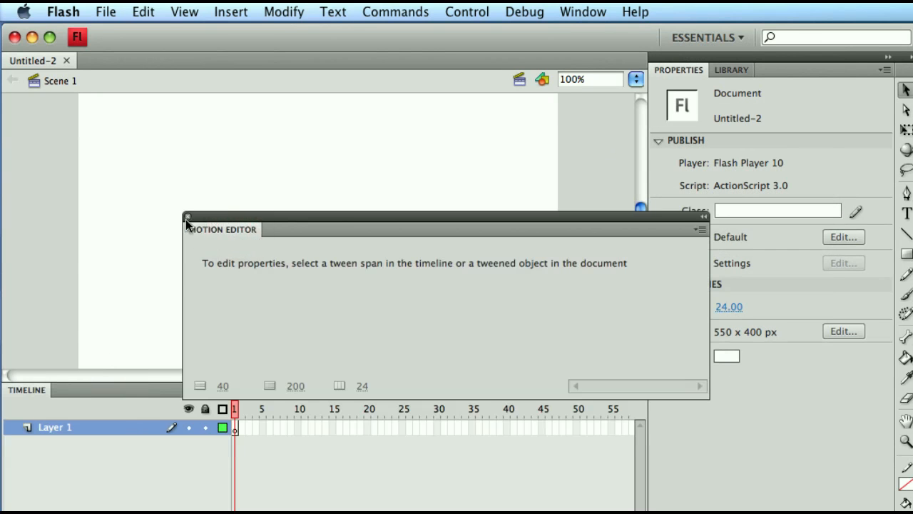
pyautogui.click(187, 217)
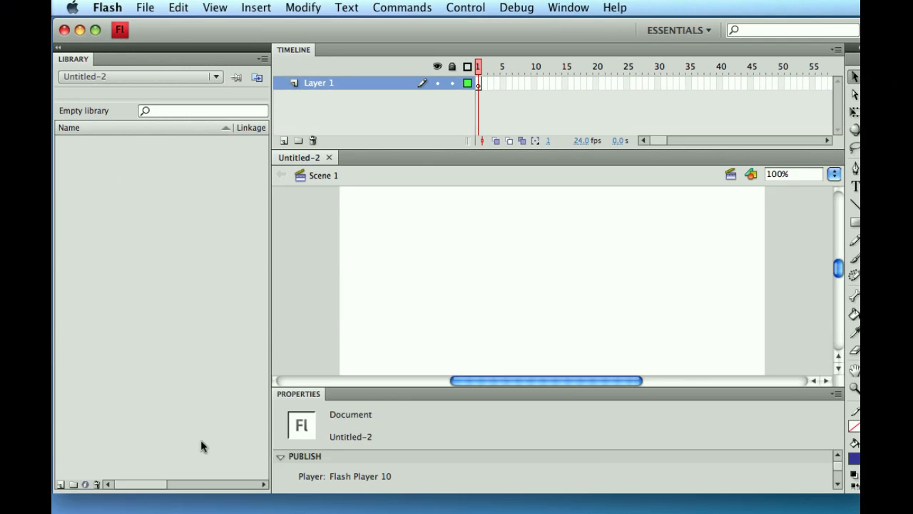
pyautogui.moveTo(364, 301)
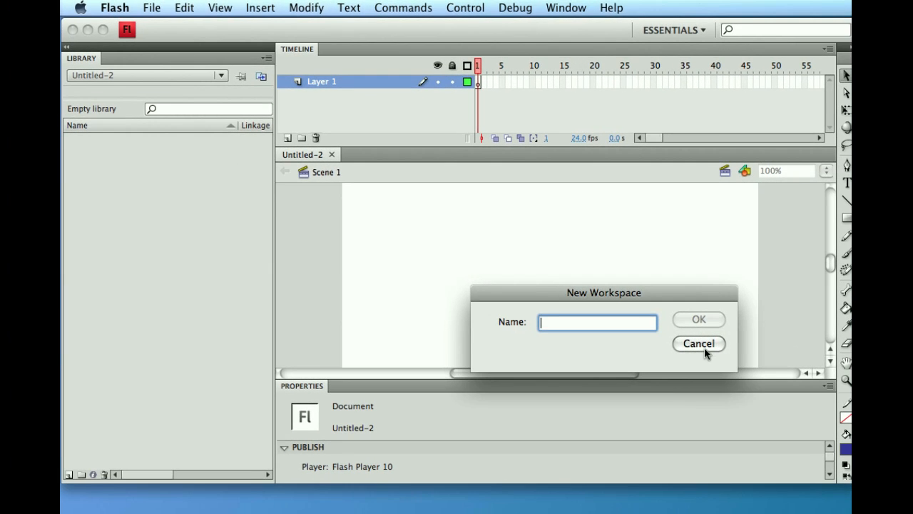
# Step: Cancel the naming dialog, switch to the Ben workspace, and preview the Compiler Errors tab
pyautogui.click(699, 344)
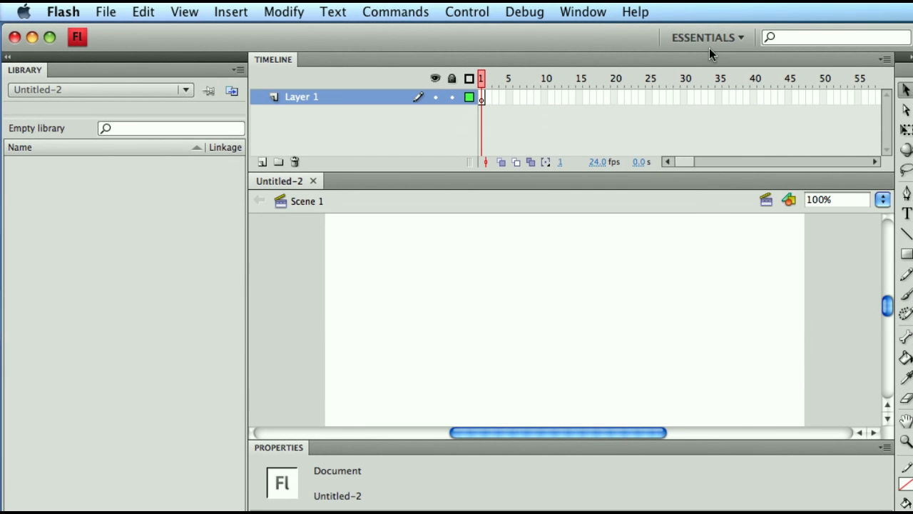
pyautogui.click(706, 37)
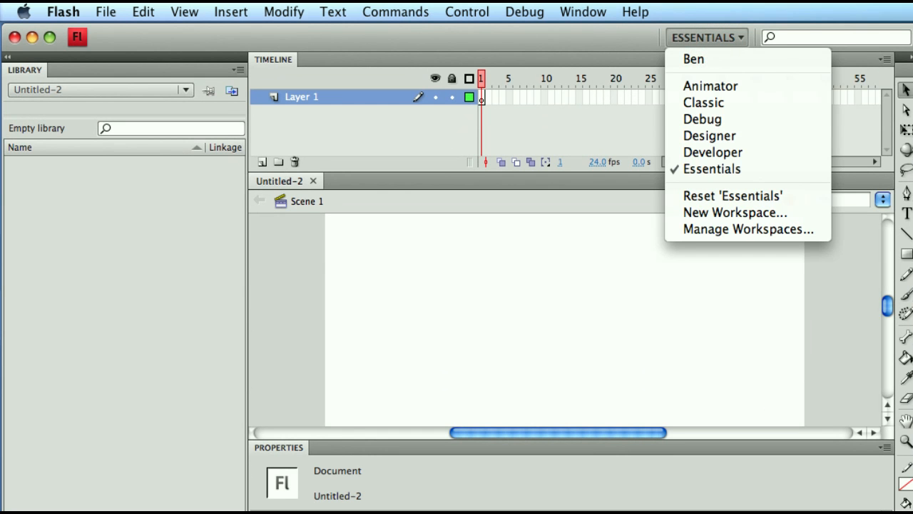
pyautogui.moveTo(693, 59)
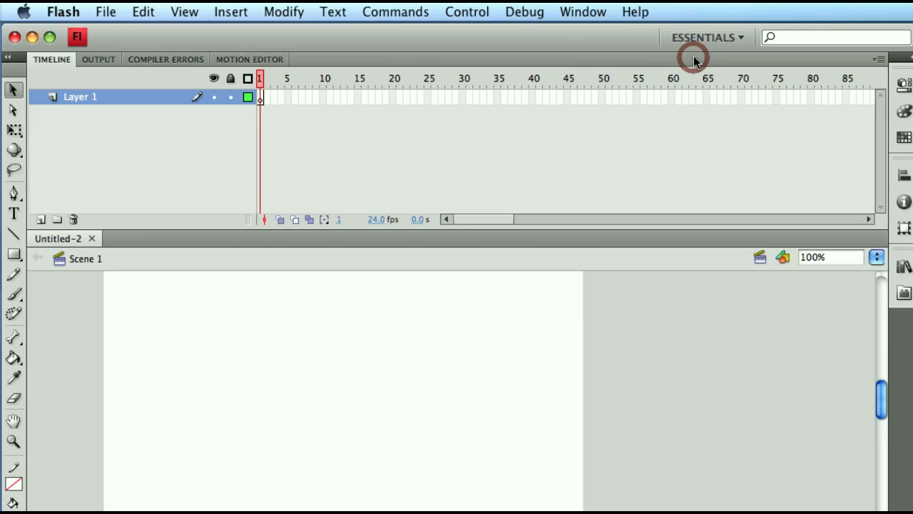
pyautogui.click(703, 37)
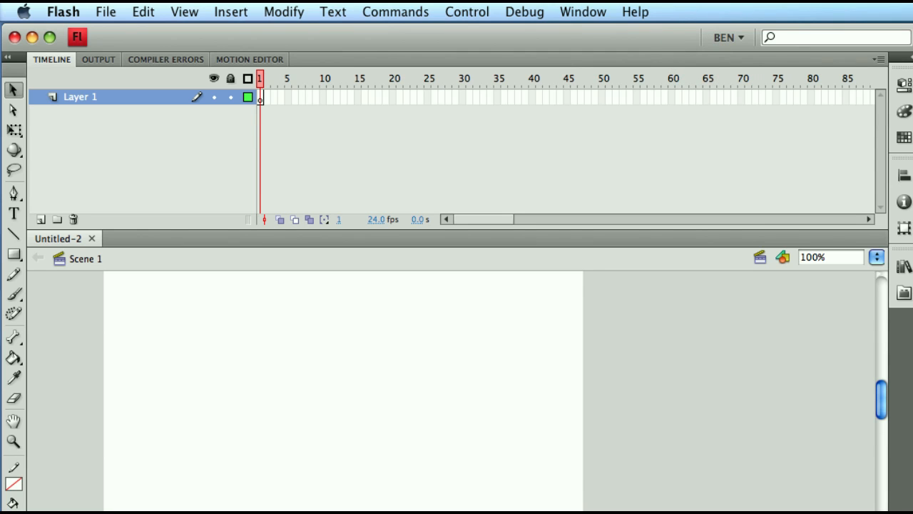
pyautogui.moveTo(106, 148)
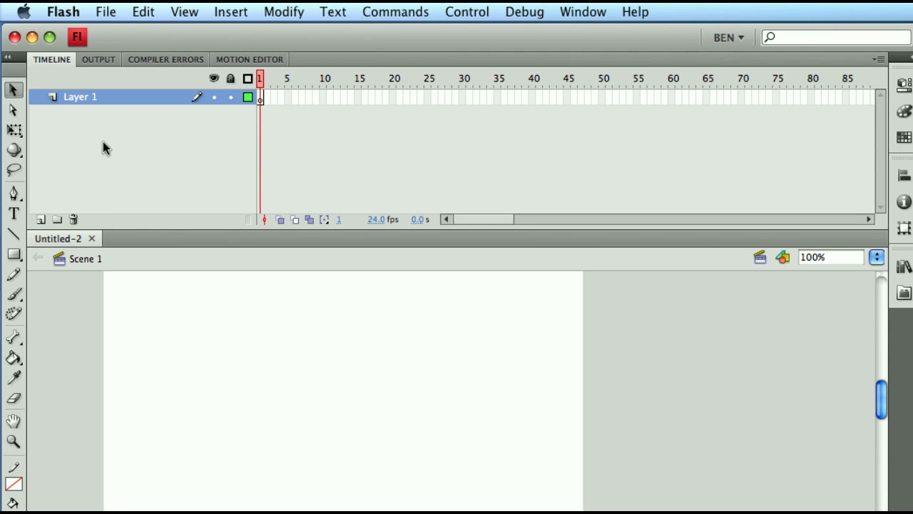
pyautogui.moveTo(537, 163)
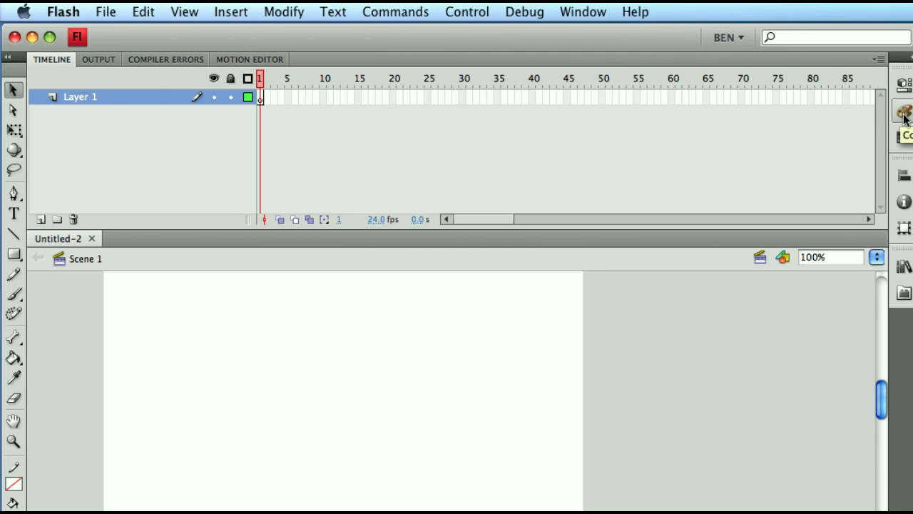
pyautogui.click(904, 114)
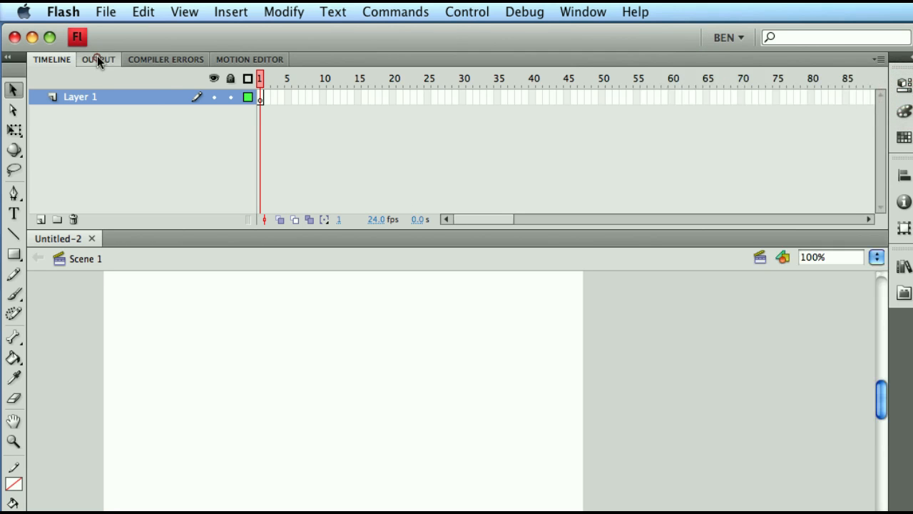
pyautogui.click(165, 59)
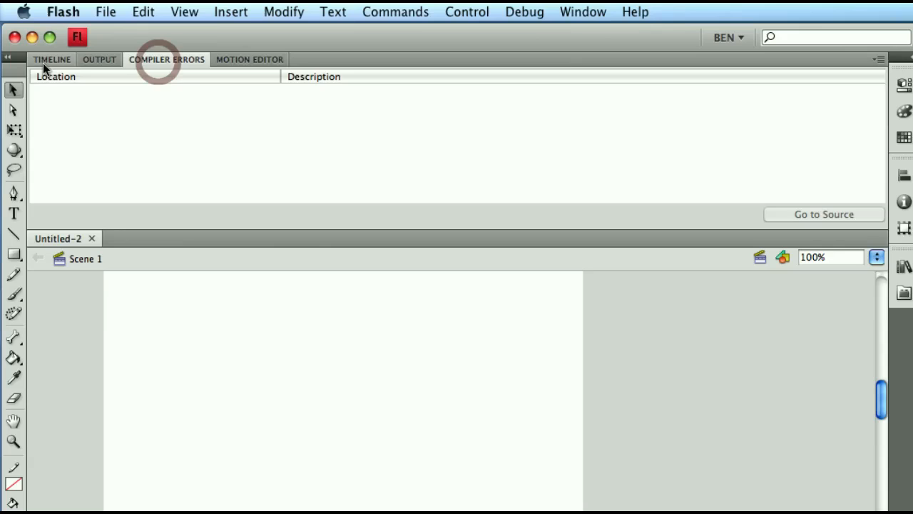
pyautogui.click(51, 59)
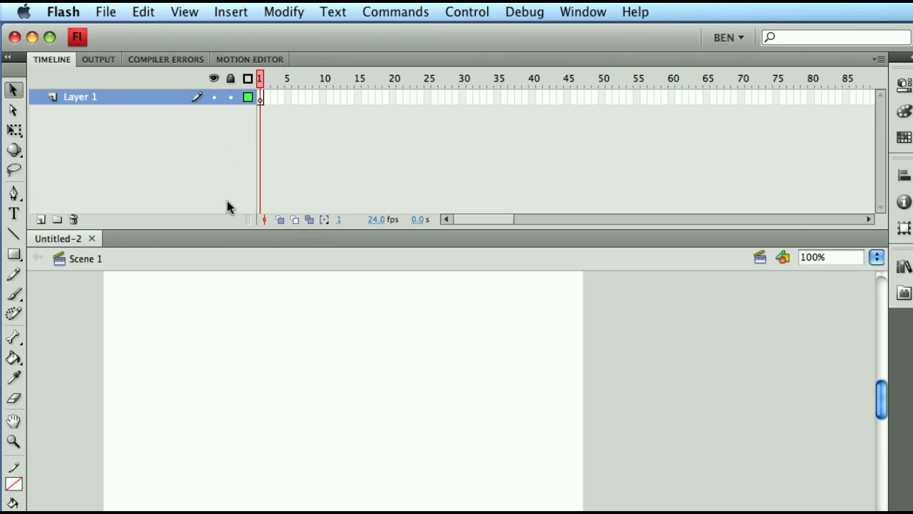
pyautogui.moveTo(84, 40)
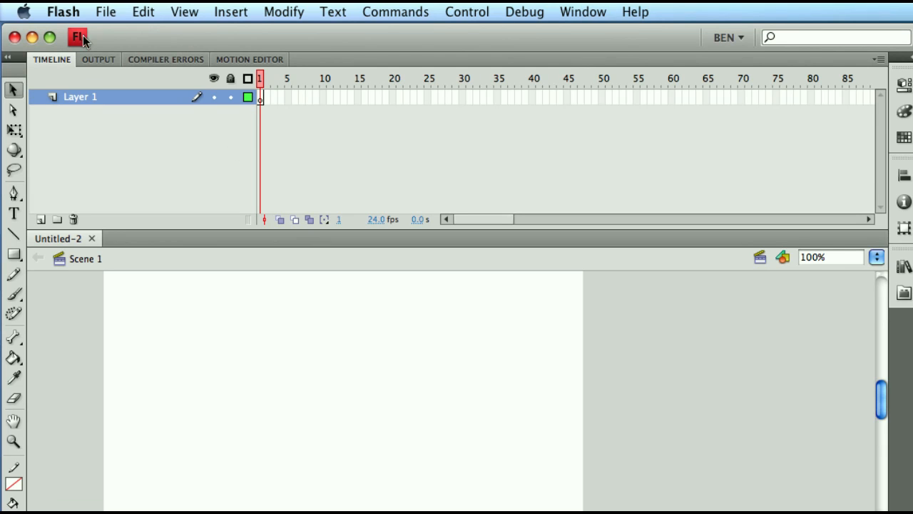
pyautogui.moveTo(308, 118)
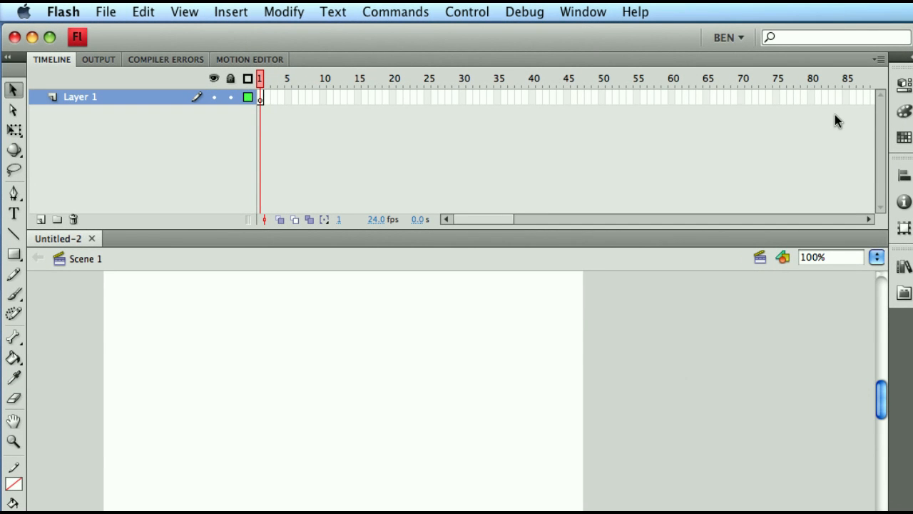
pyautogui.moveTo(662, 134)
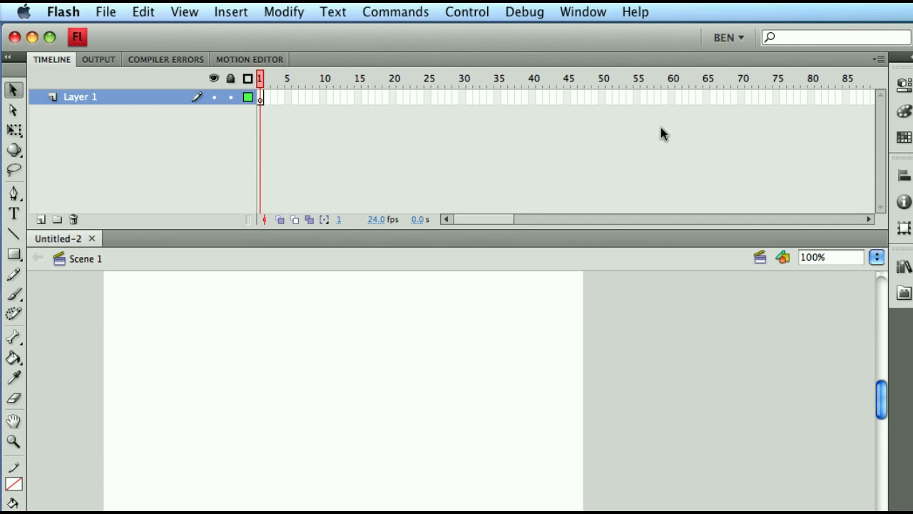
pyautogui.moveTo(618, 198)
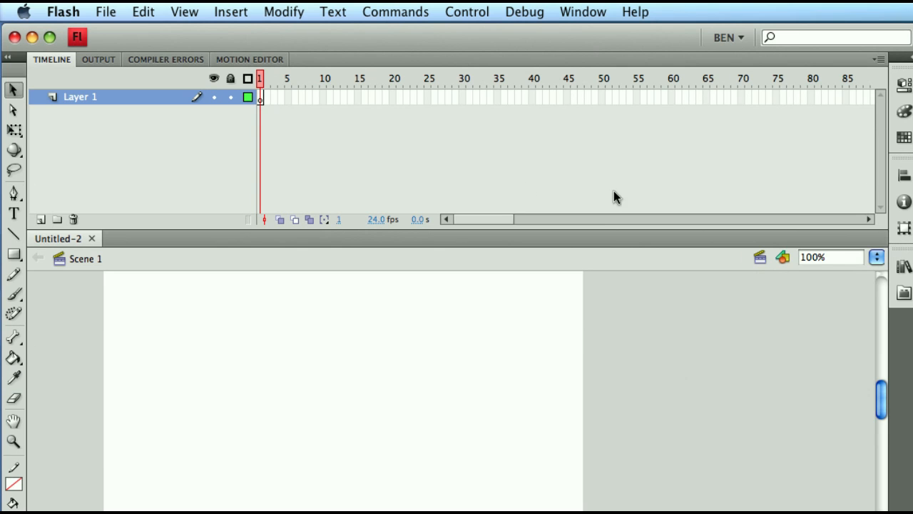
pyautogui.moveTo(530, 128)
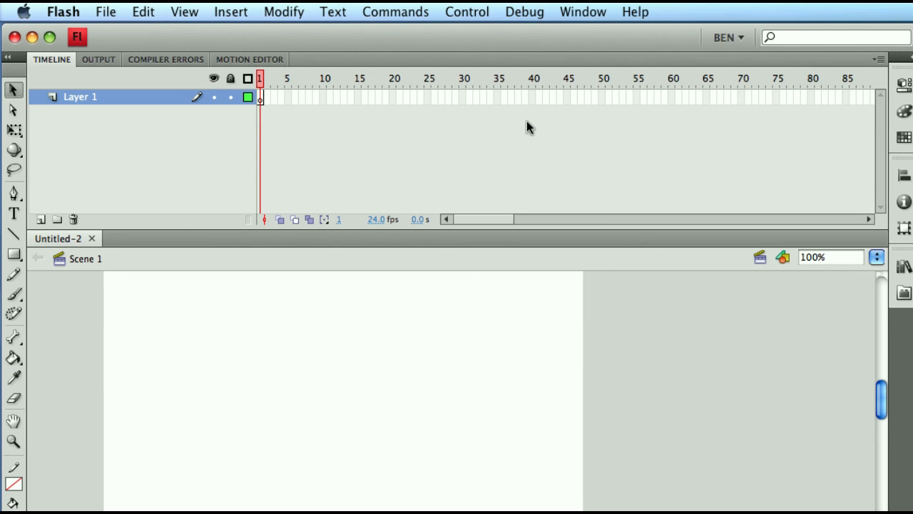
# Step: Check the workspace list, then expand and collapse the docked Properties panel
pyautogui.click(726, 37)
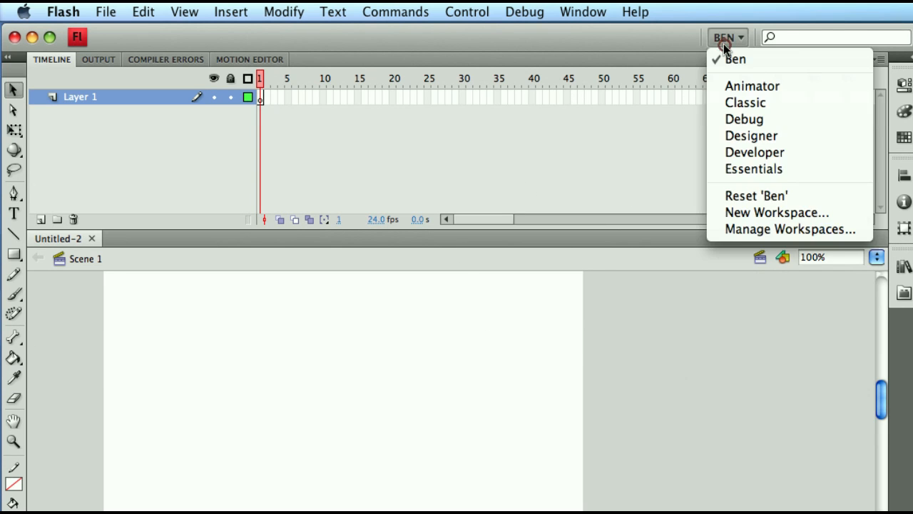
pyautogui.moveTo(745, 102)
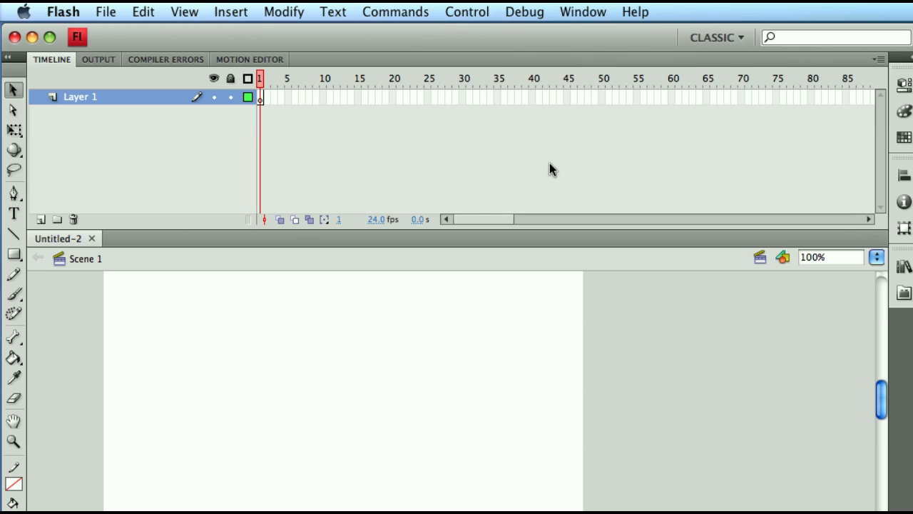
pyautogui.moveTo(721, 176)
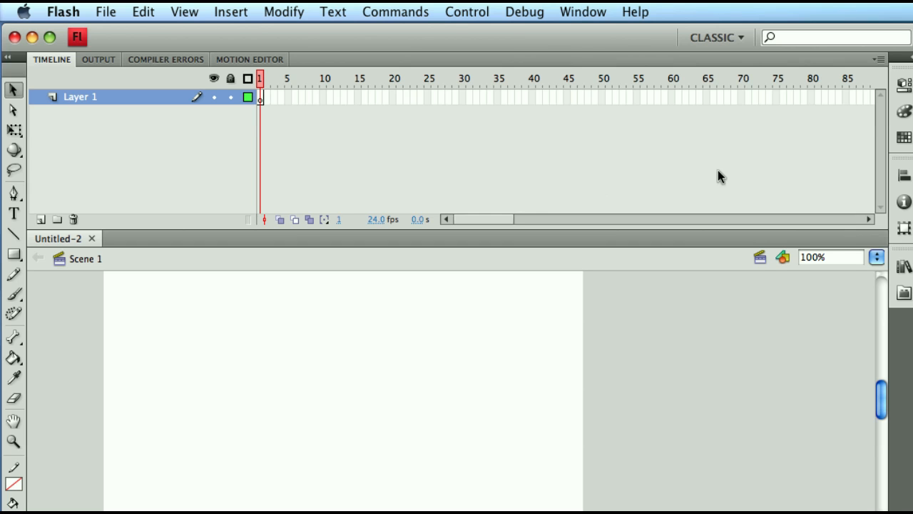
pyautogui.click(904, 86)
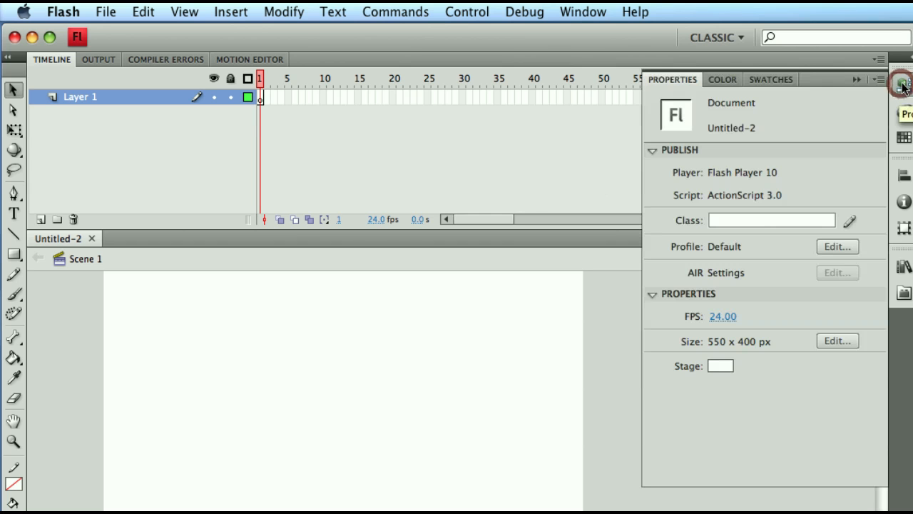
pyautogui.click(902, 84)
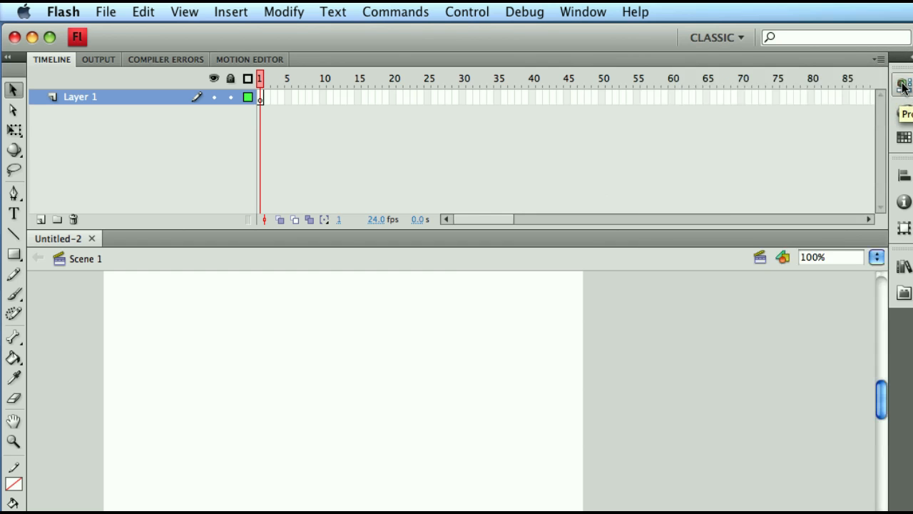
# Step: Reset the Classic workspace and collapse the Properties panel to widen the Timeline
pyautogui.click(716, 38)
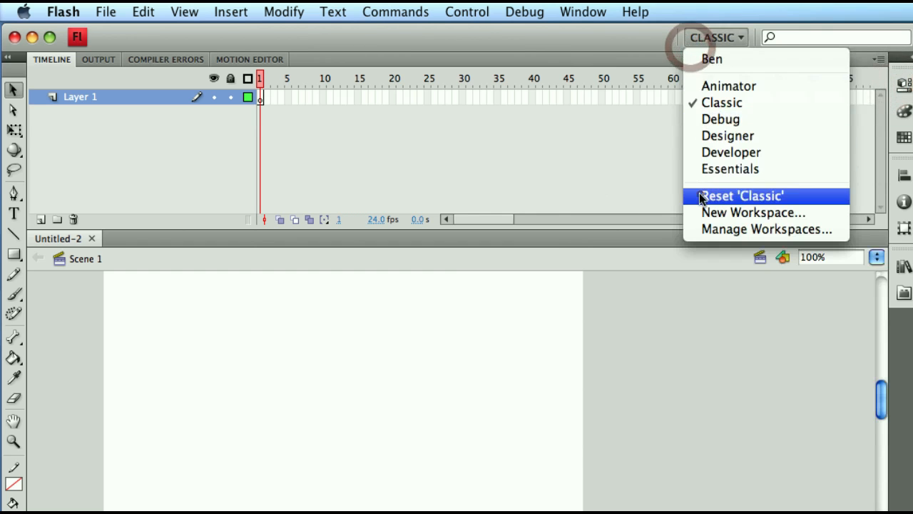
pyautogui.click(741, 195)
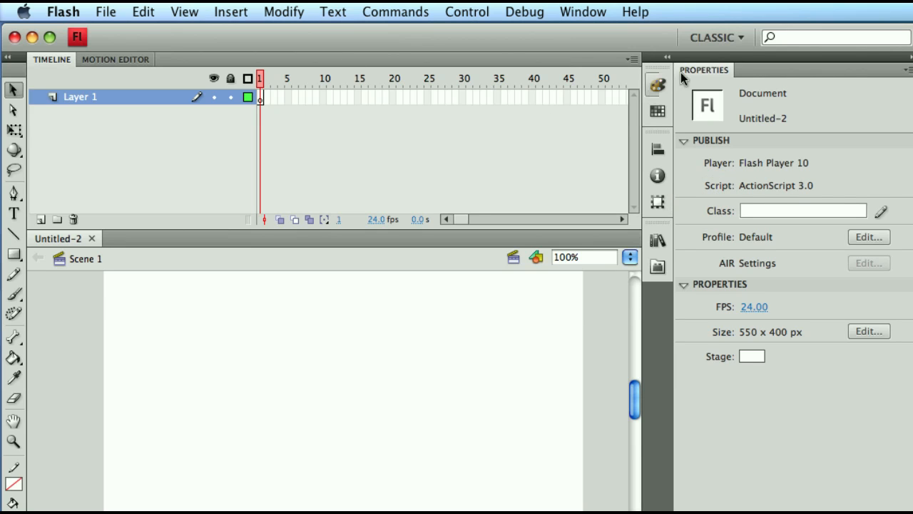
pyautogui.moveTo(778, 74)
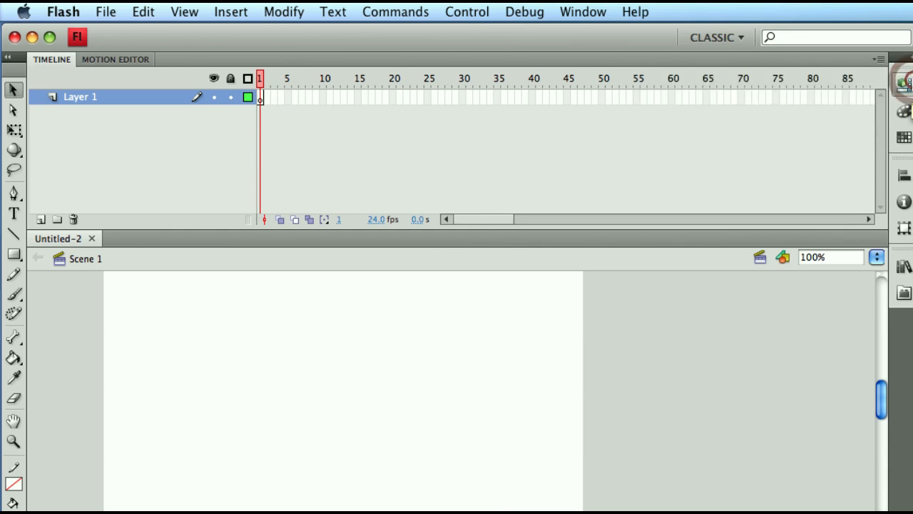
pyautogui.click(903, 85)
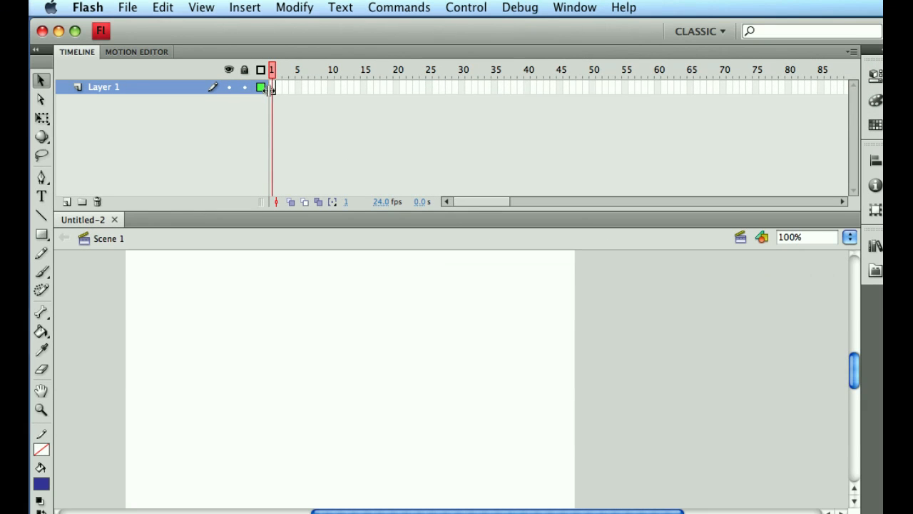
pyautogui.moveTo(496, 201)
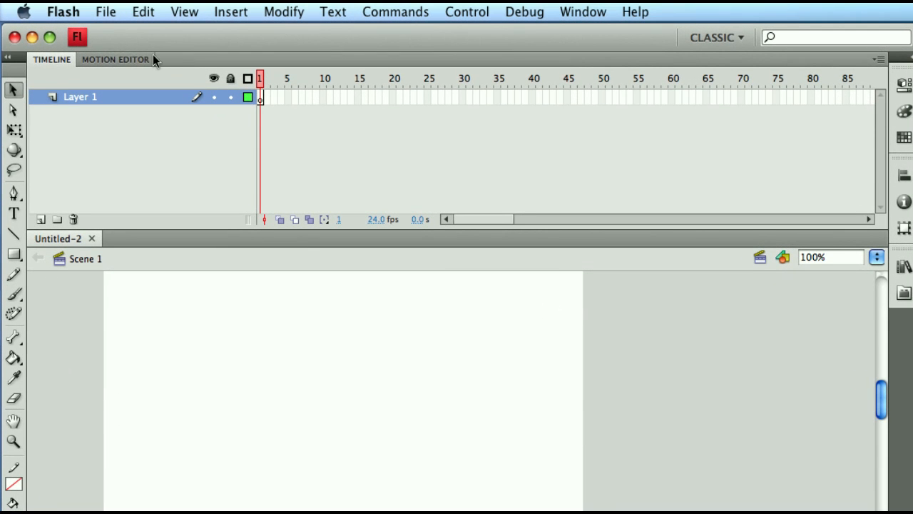
# Step: Open the Output panel from the Window menu, then show the Timeline tab again
pyautogui.click(583, 11)
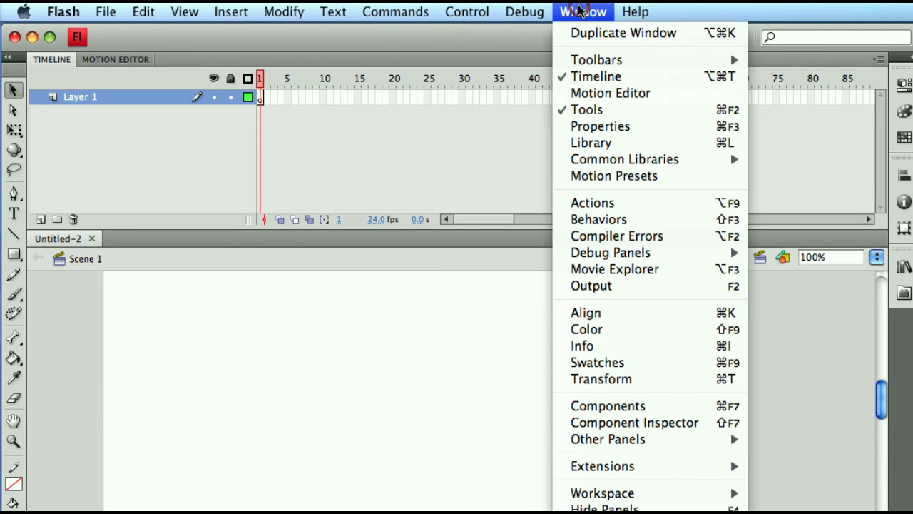
pyautogui.moveTo(591, 143)
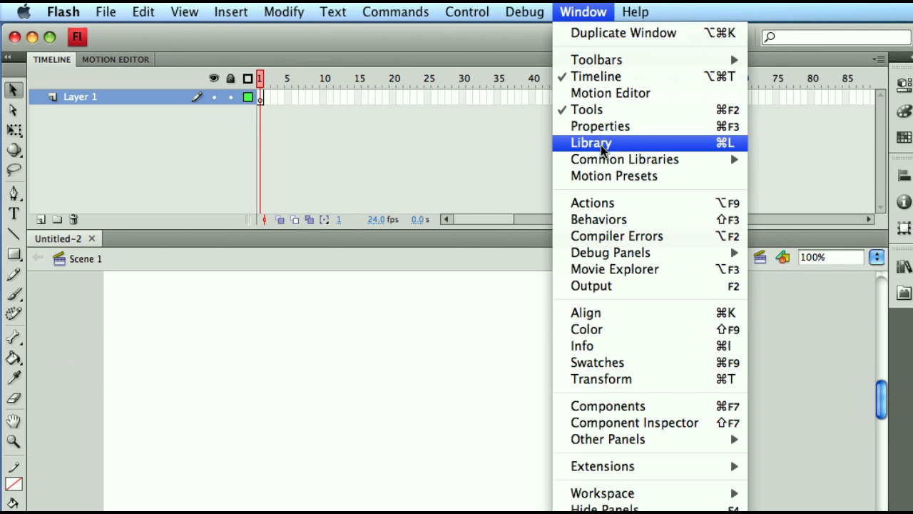
pyautogui.moveTo(635, 236)
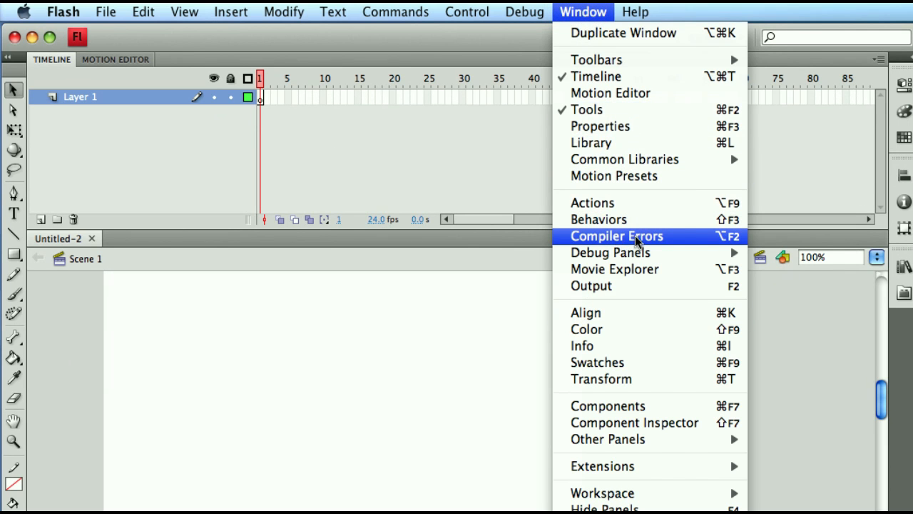
pyautogui.moveTo(610, 252)
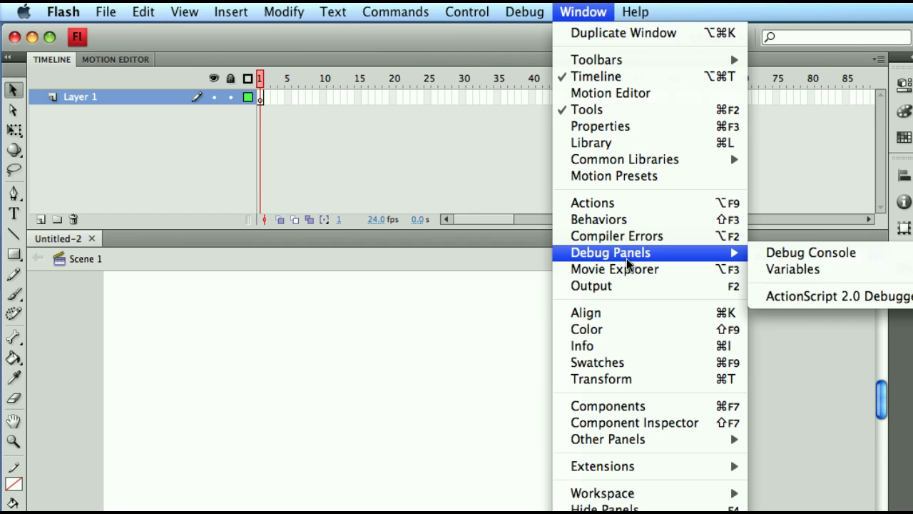
pyautogui.moveTo(628, 285)
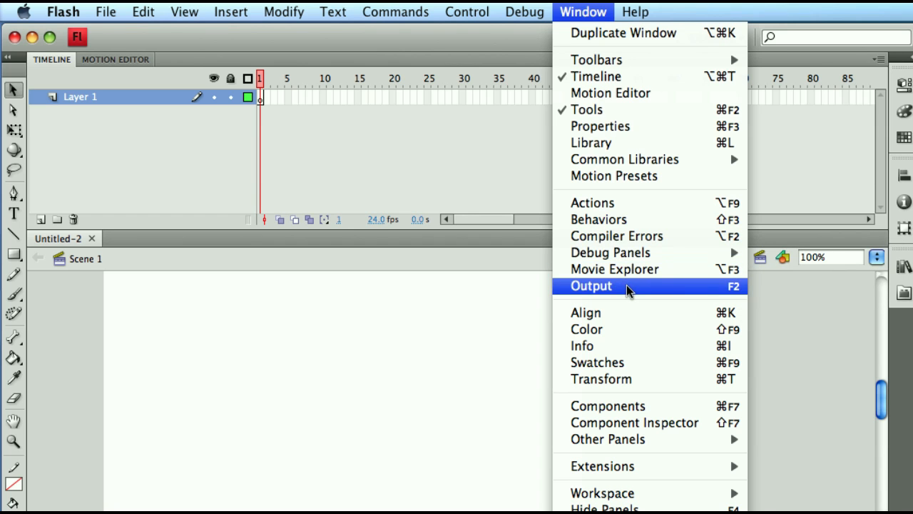
pyautogui.click(591, 286)
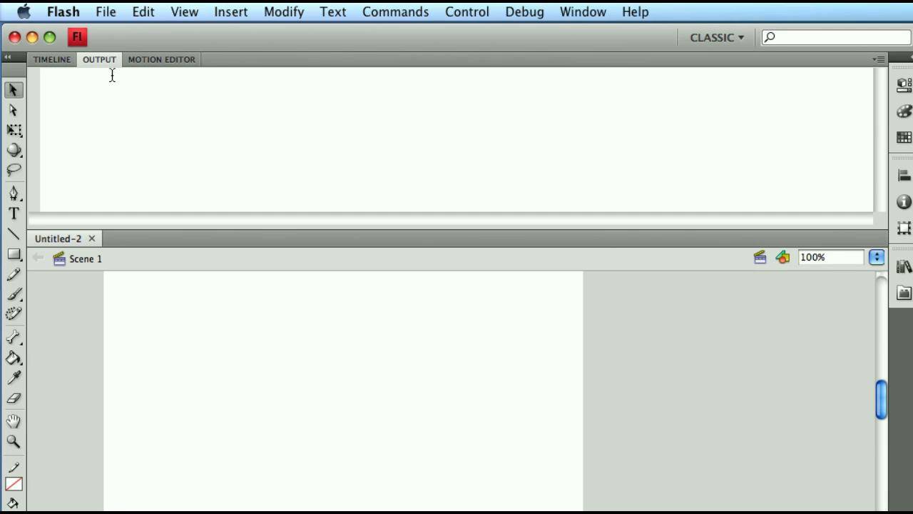
pyautogui.moveTo(96, 77)
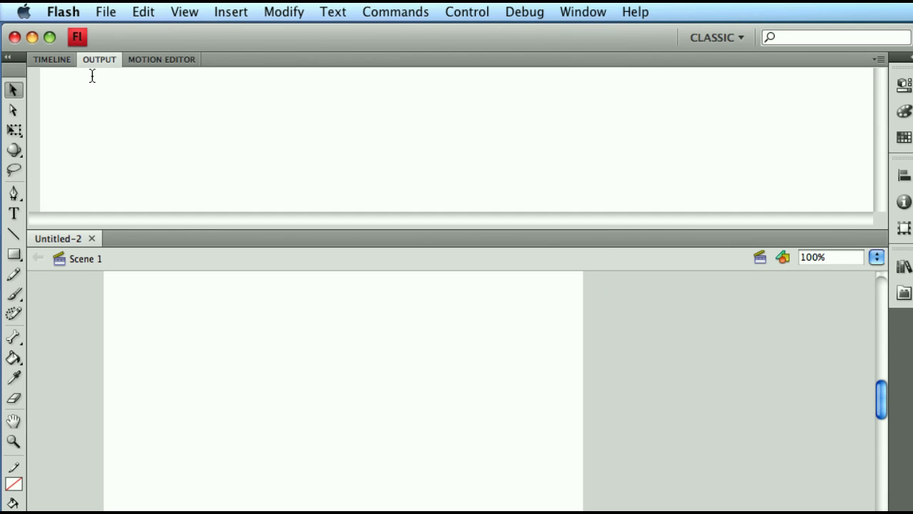
pyautogui.moveTo(90, 68)
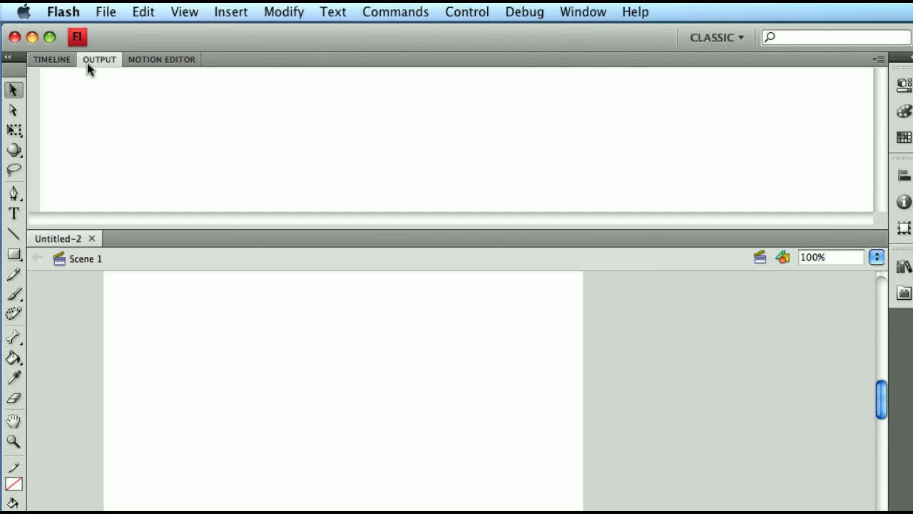
pyautogui.click(51, 60)
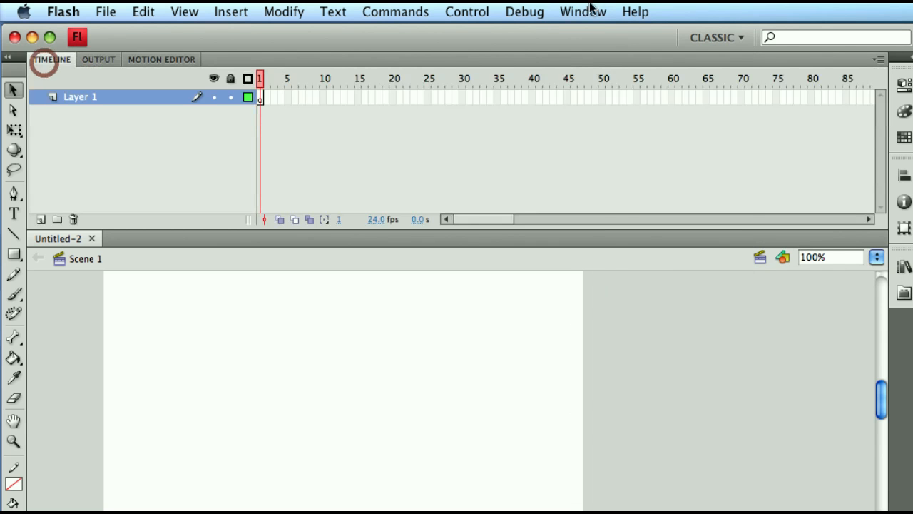
# Step: Open Compiler Errors from the Window menu, then show the Timeline tab again
pyautogui.click(583, 11)
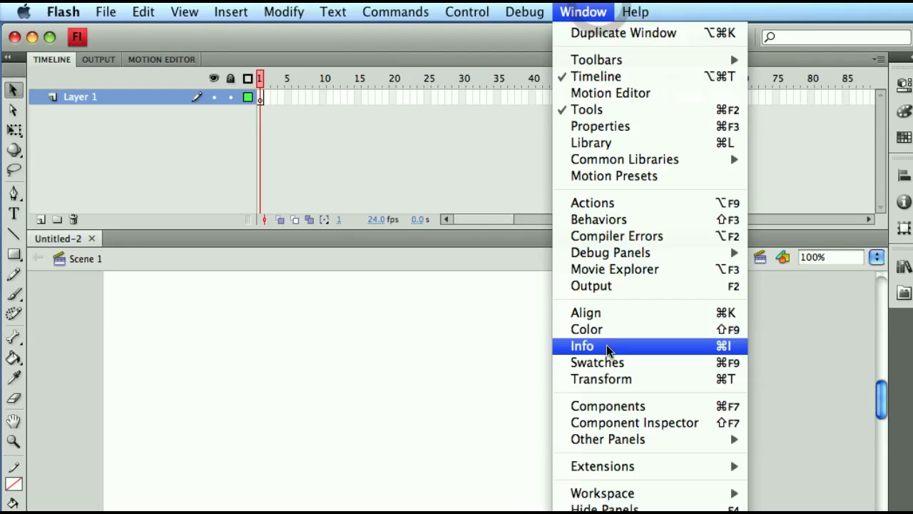
pyautogui.moveTo(615, 236)
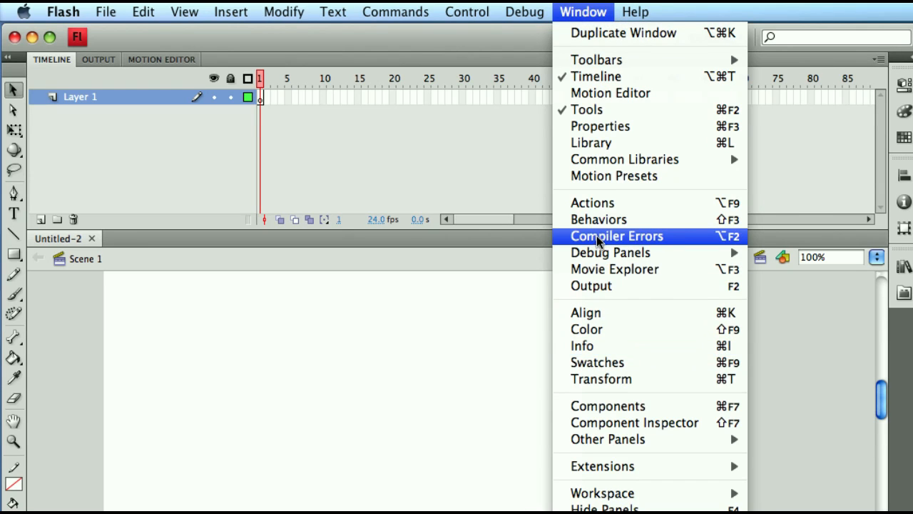
pyautogui.click(617, 235)
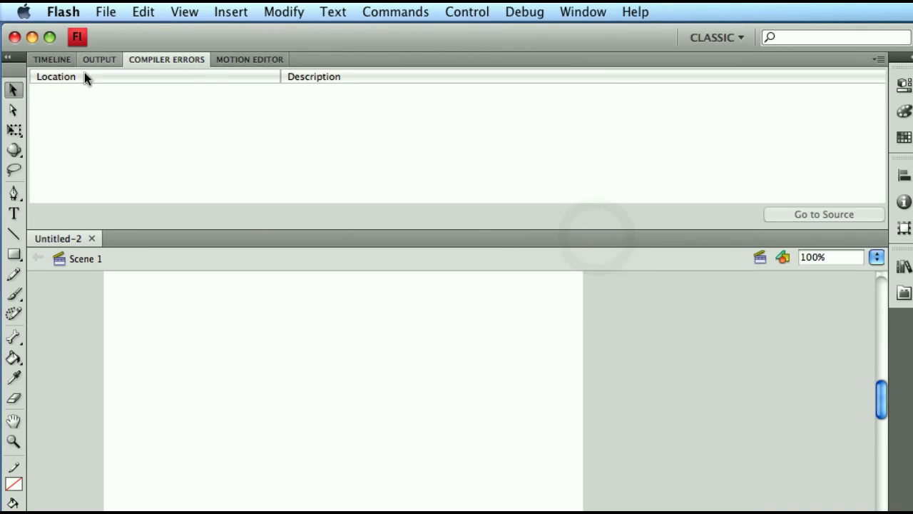
pyautogui.click(51, 59)
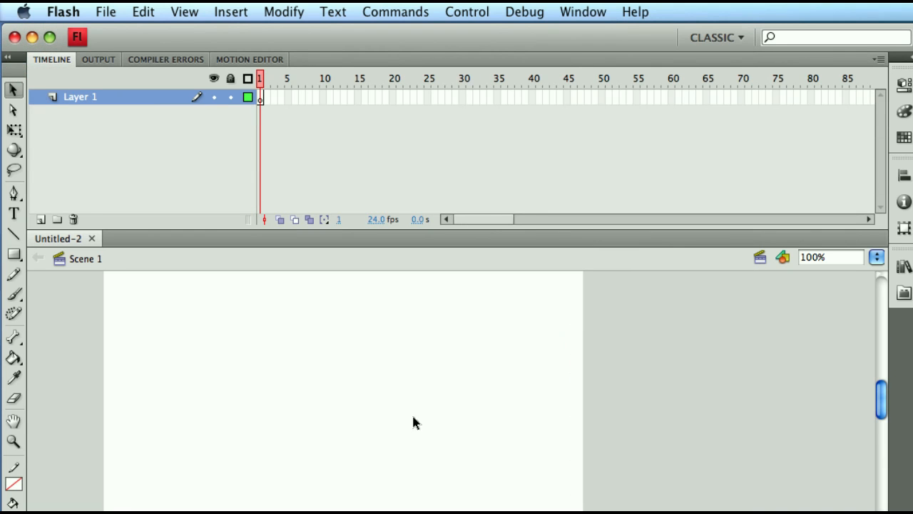
# Step: Open the Classic workspace switcher dropdown
pyautogui.click(716, 37)
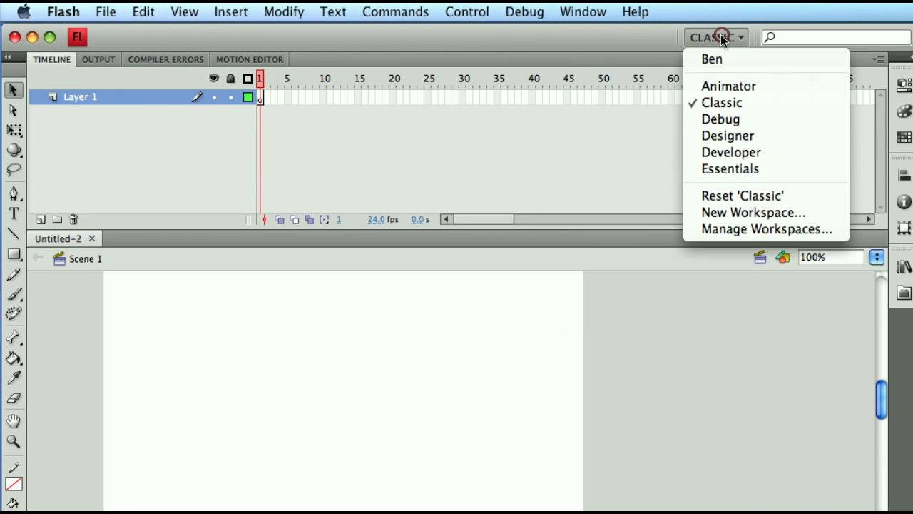
pyautogui.moveTo(711, 59)
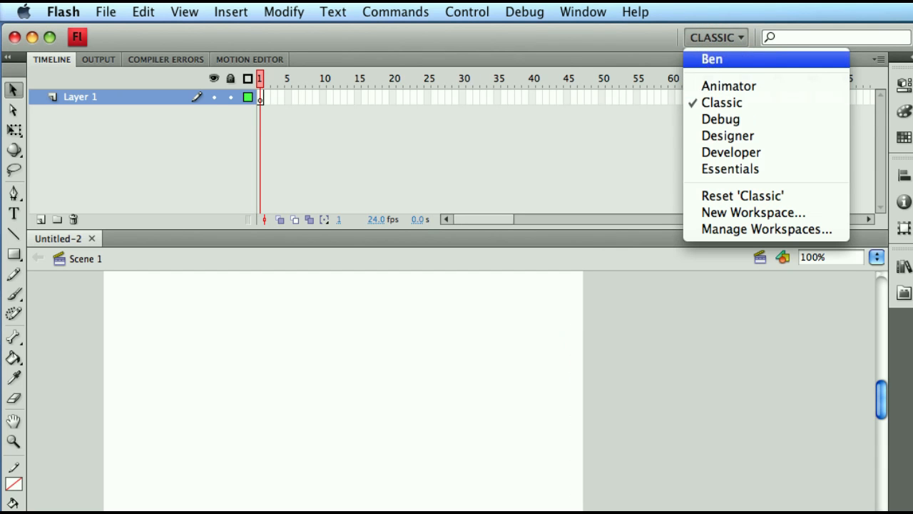
pyautogui.moveTo(765, 229)
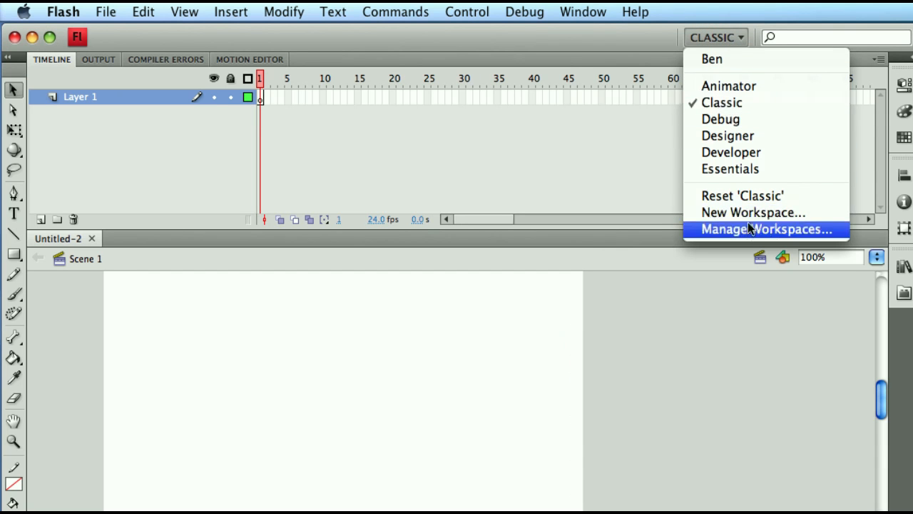